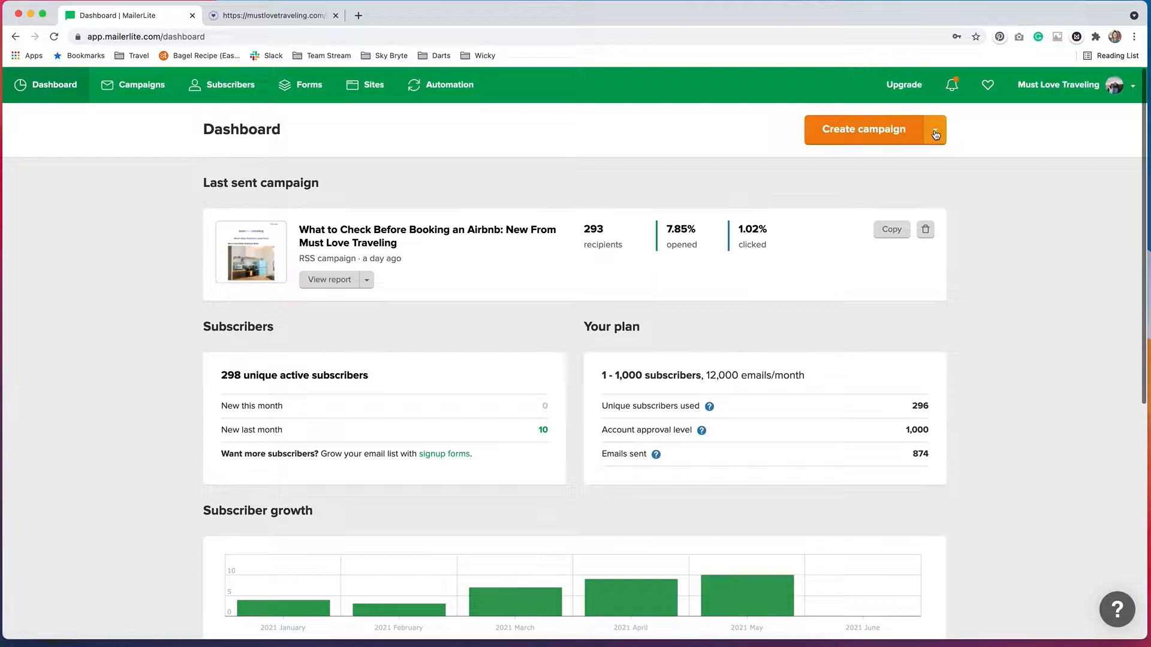
Start a new RSS campaign from the Dashboard's Create campaign menu
click(935, 134)
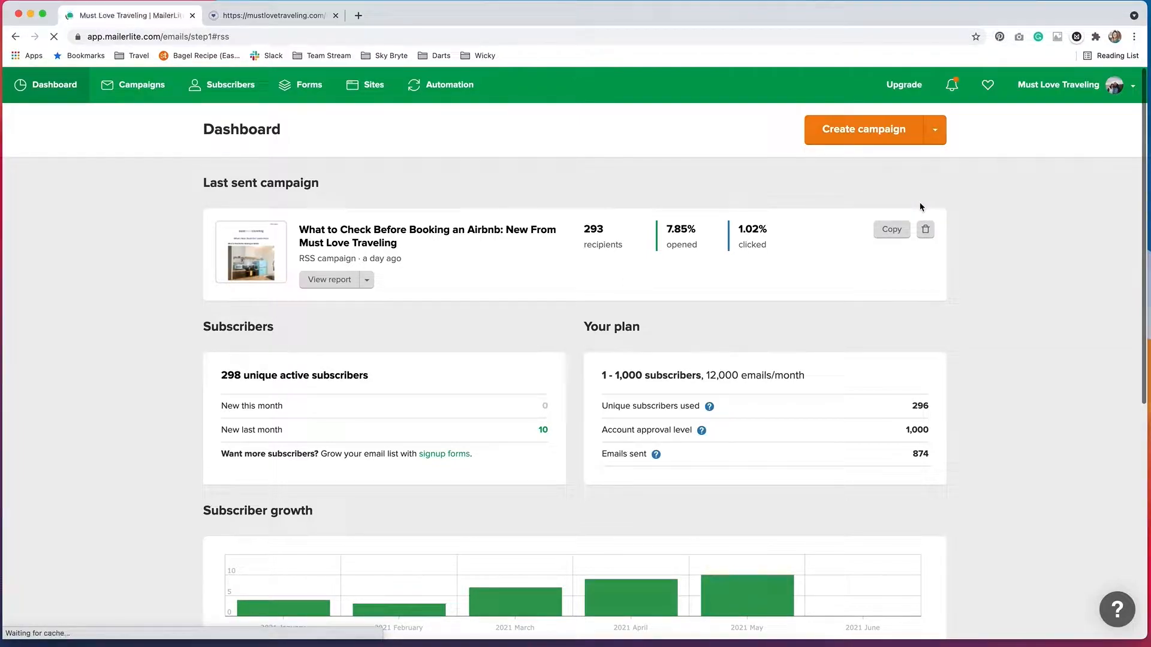
click(864, 130)
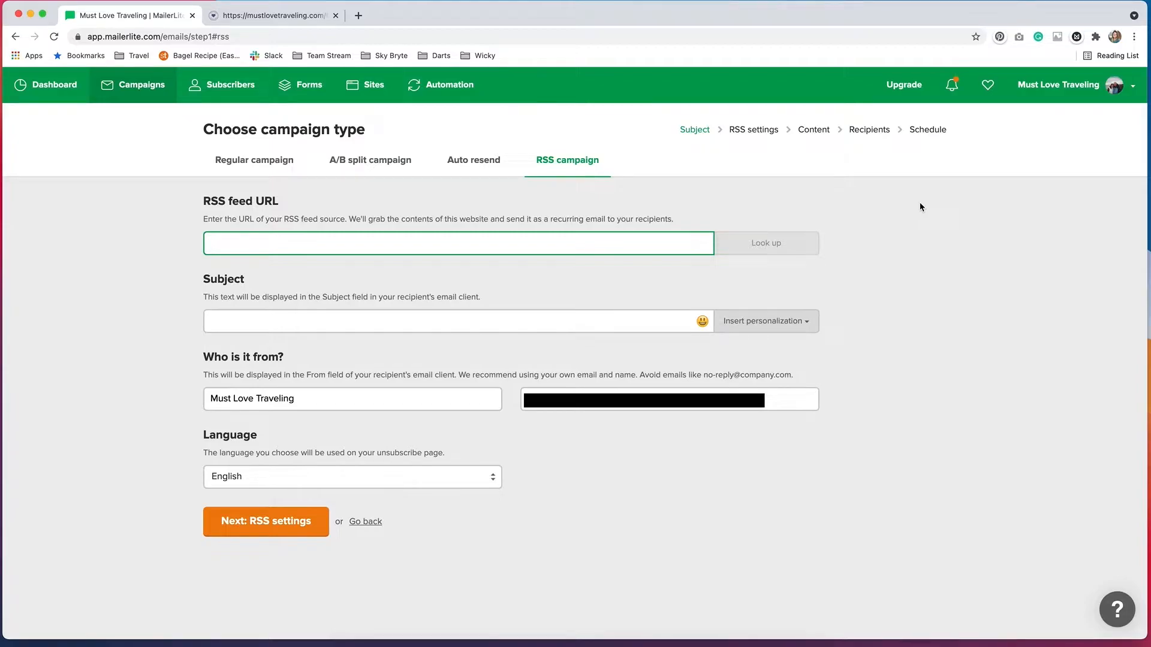
click(272, 15)
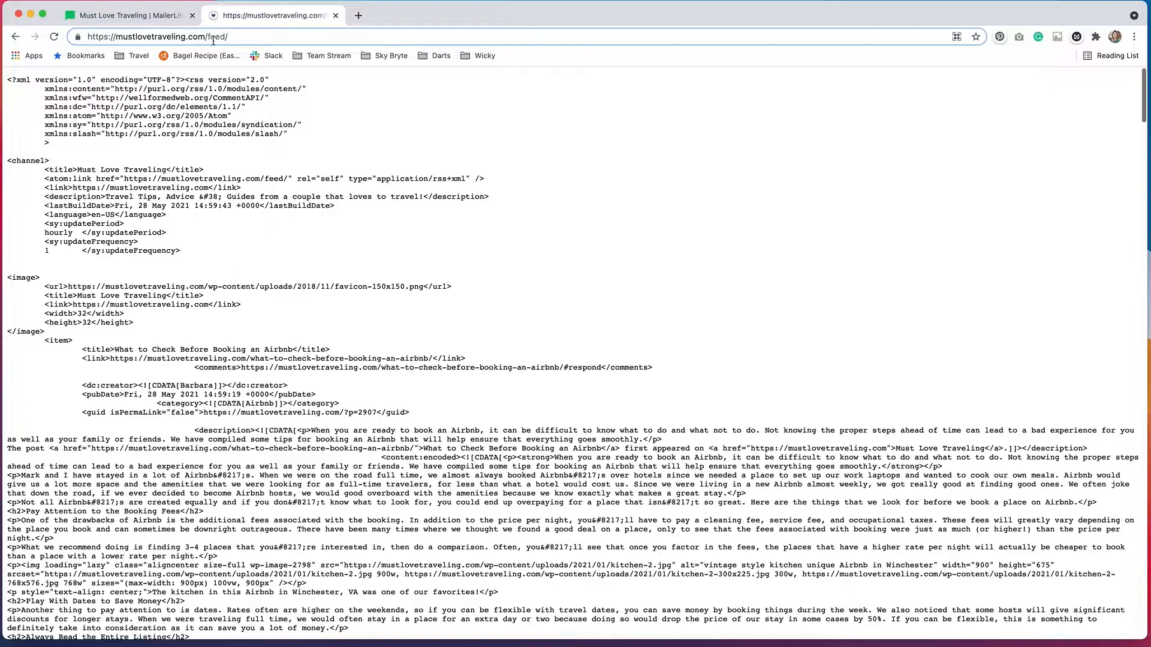
scroll(down, 3)
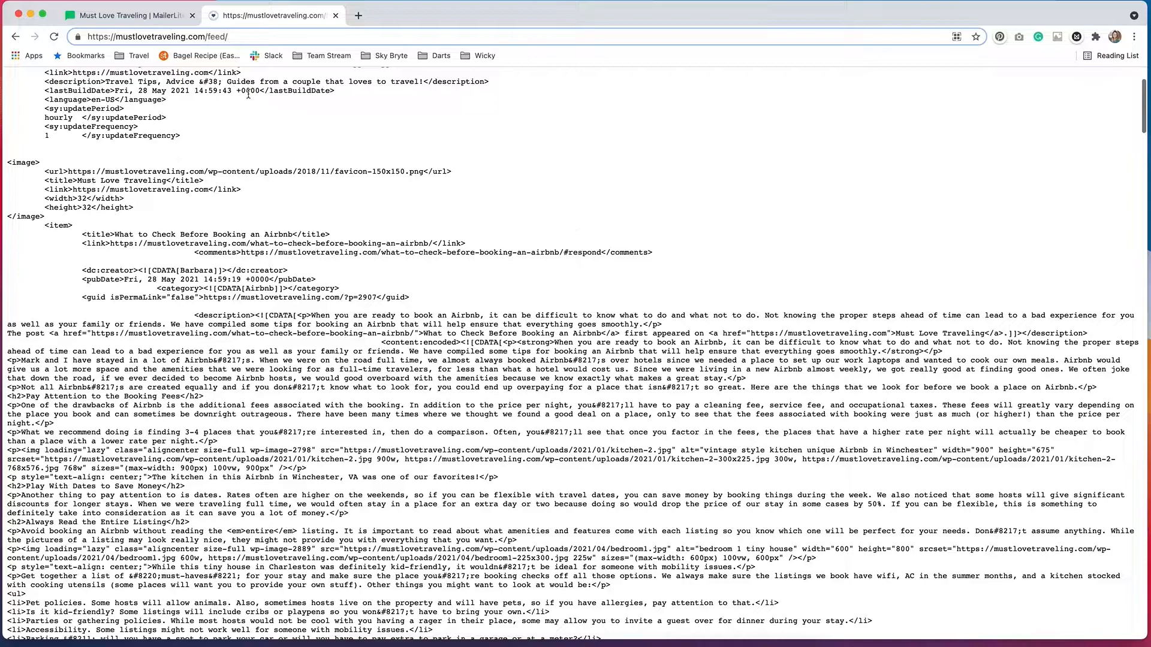
click(128, 15)
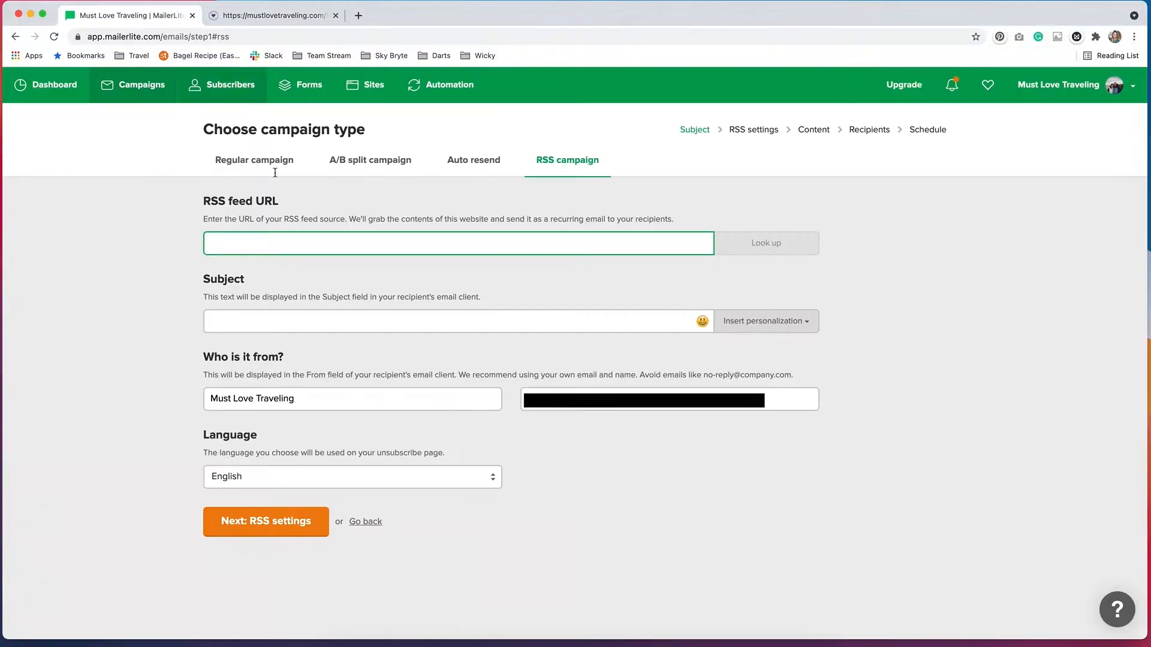
text(https://mustlovetraveling.com/feed/)
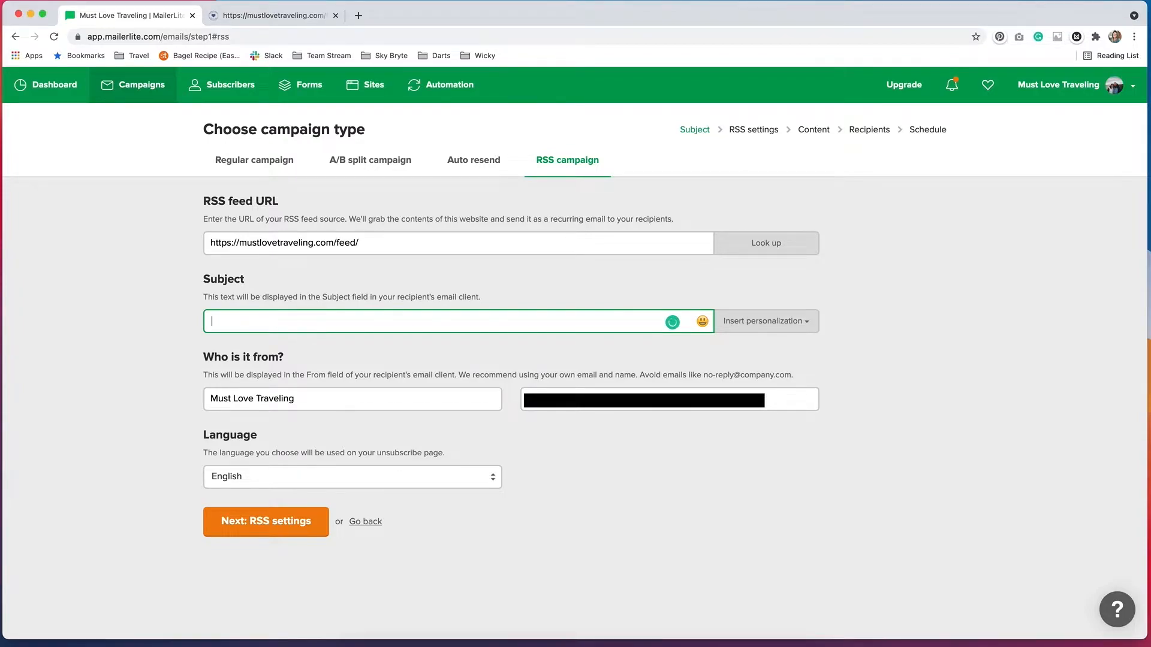
text(Latest U)
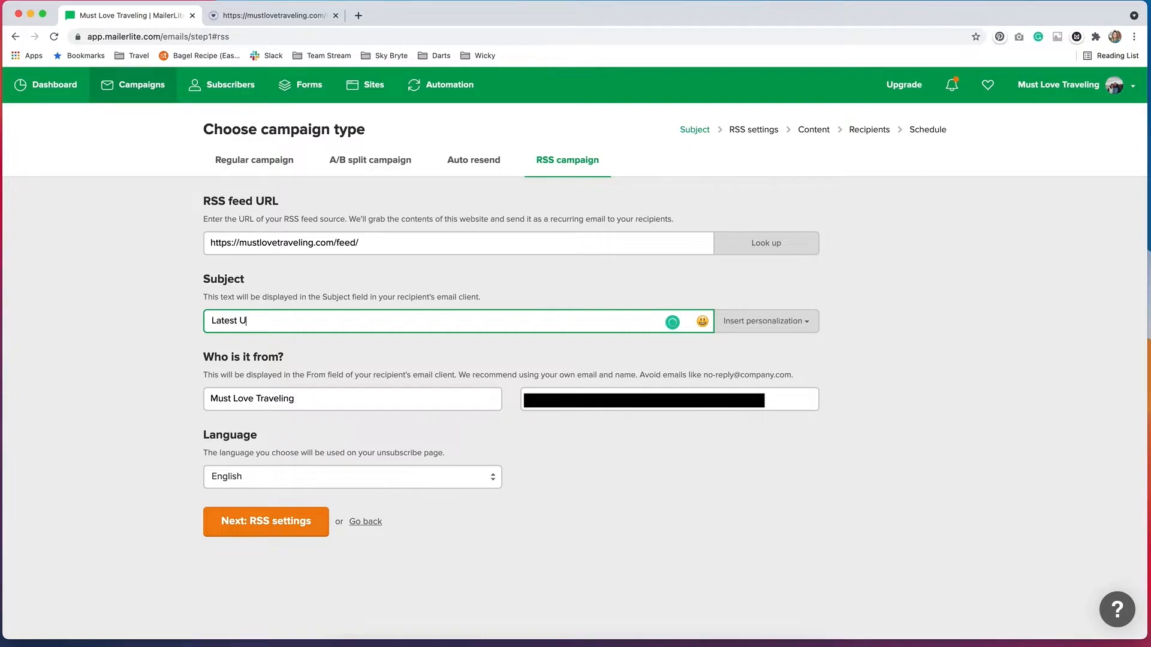
text(pdates)
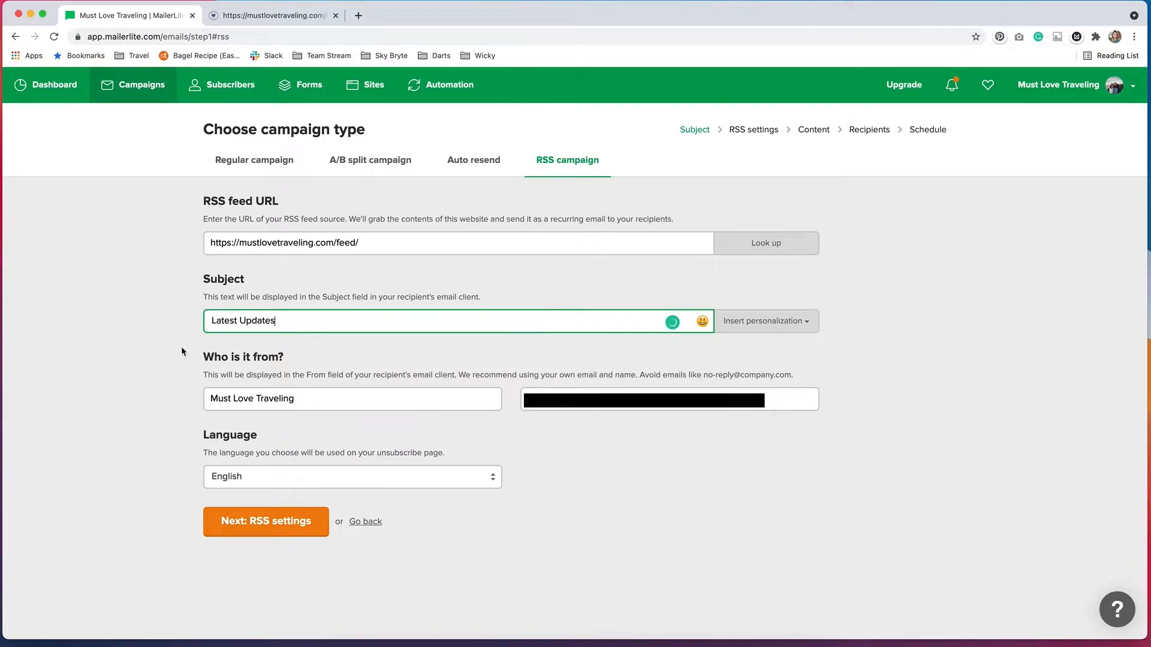
mouse_move(173, 389)
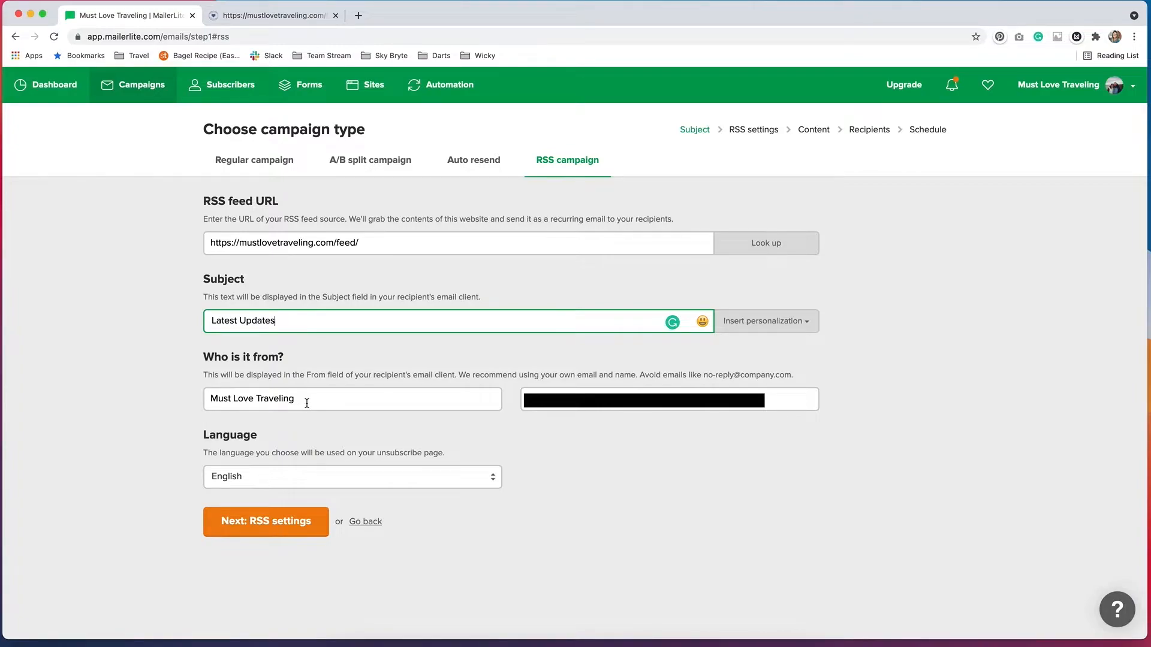
mouse_move(335, 491)
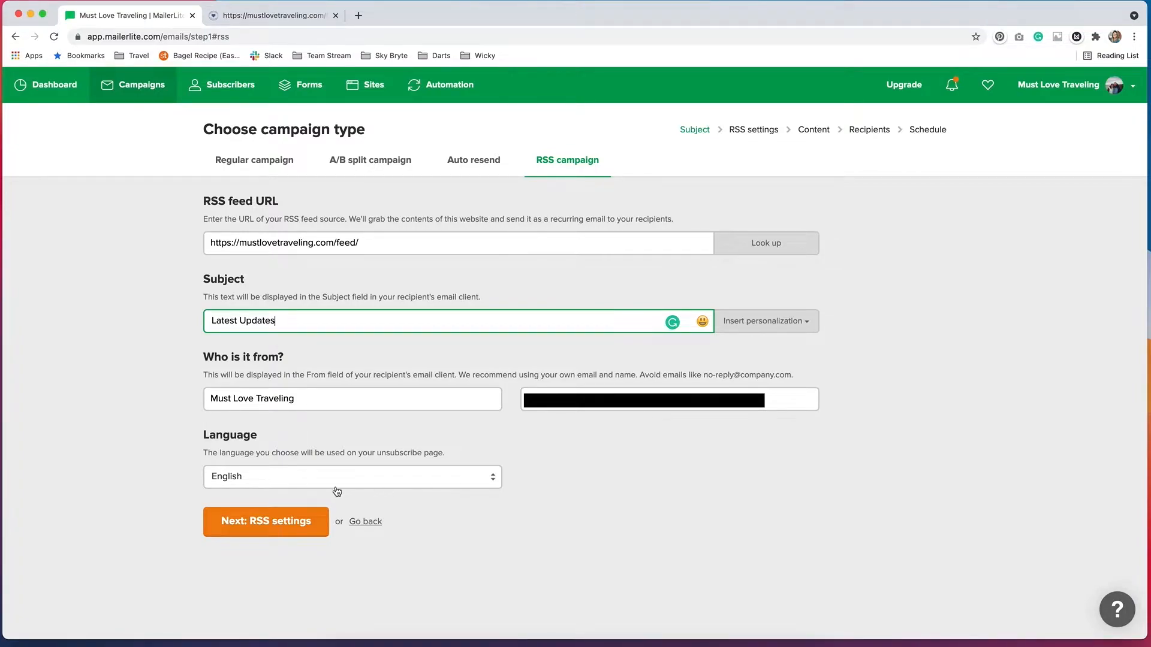
mouse_move(309, 487)
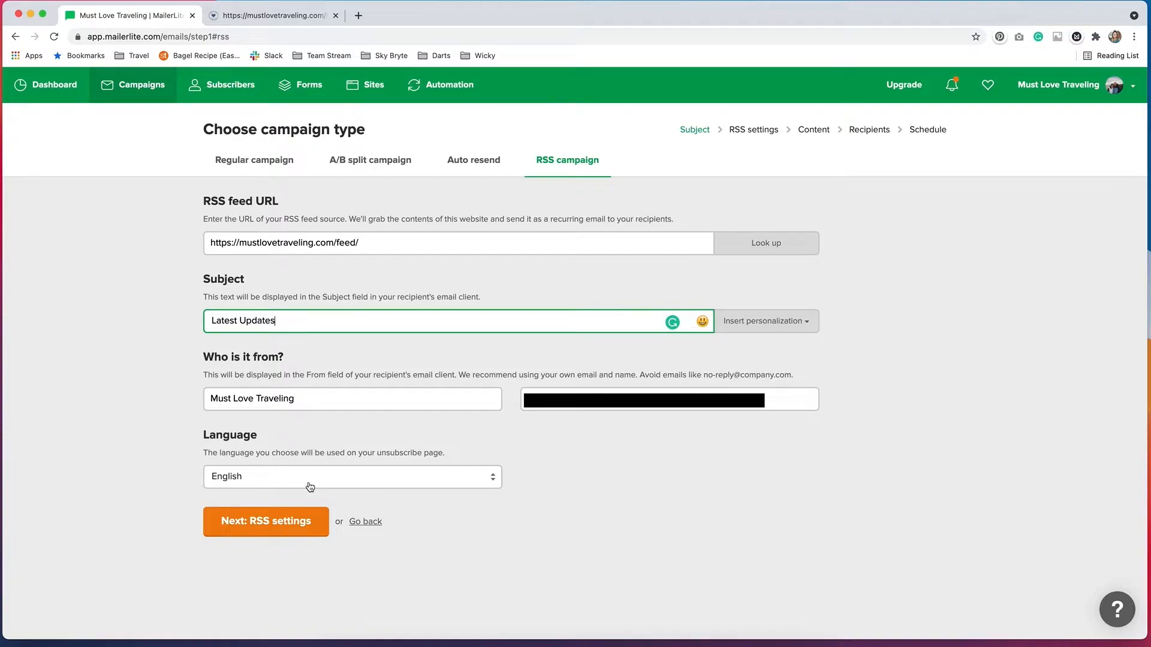
mouse_move(451, 521)
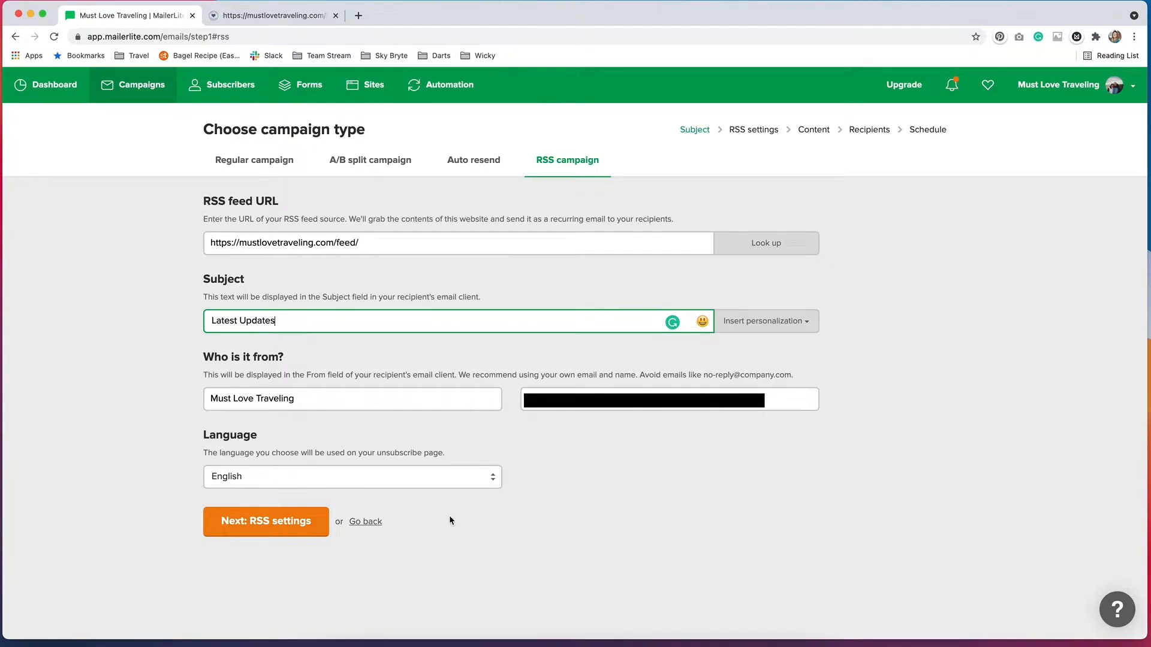
Set the campaign to send every week on Thursday at 10
click(266, 522)
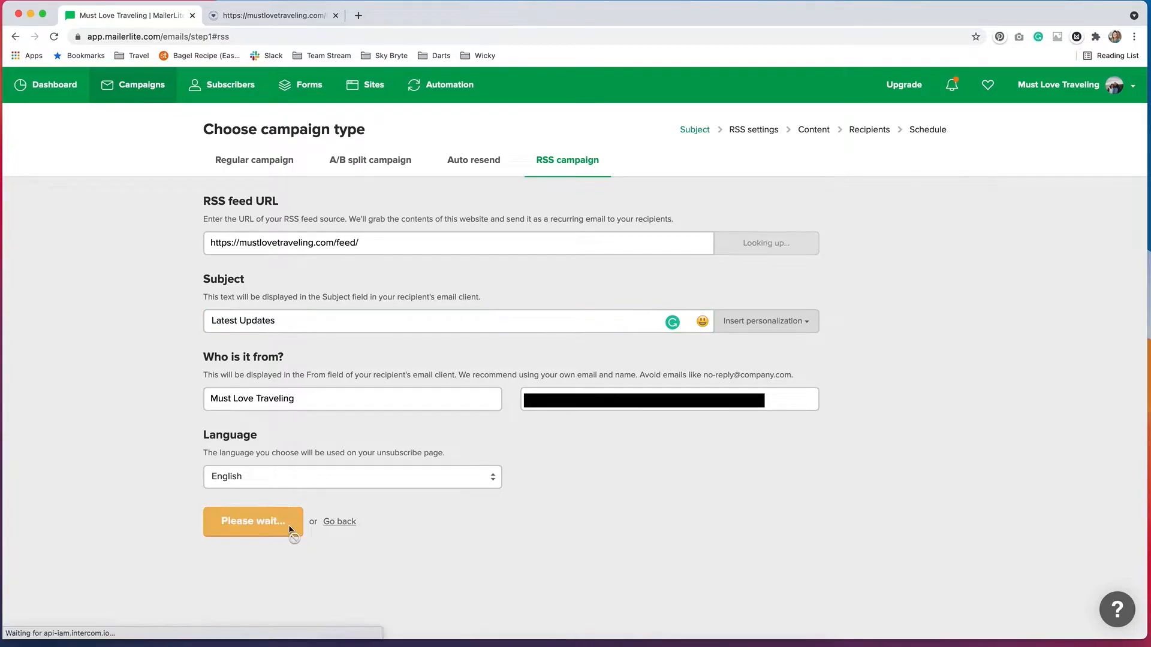
click(253, 522)
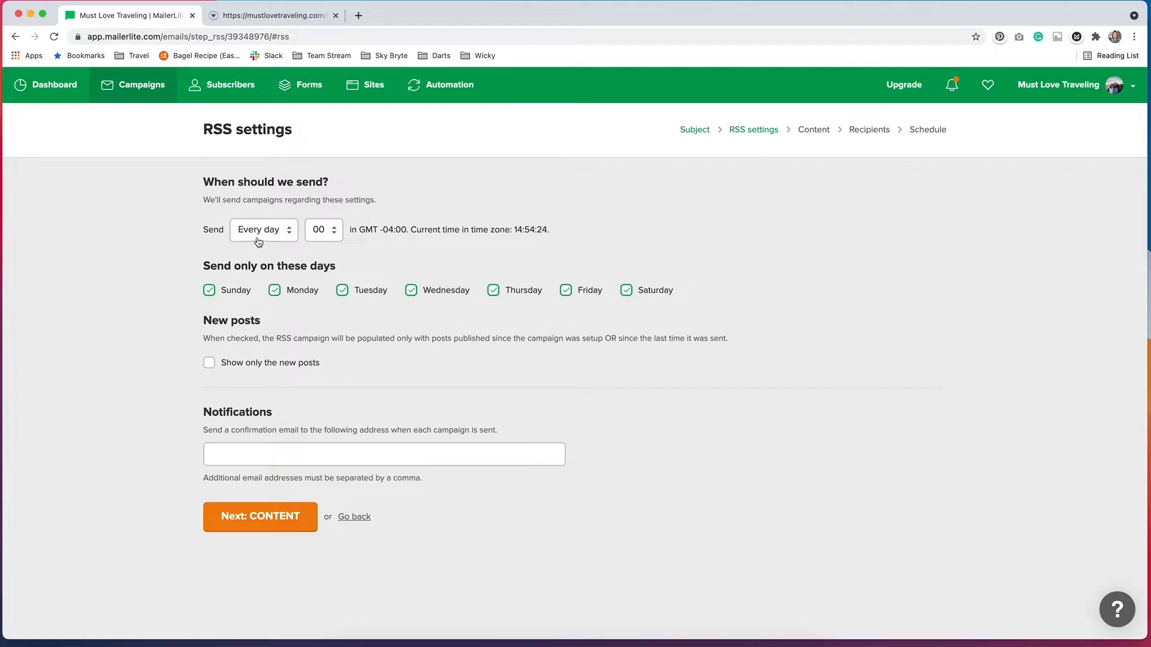
click(259, 230)
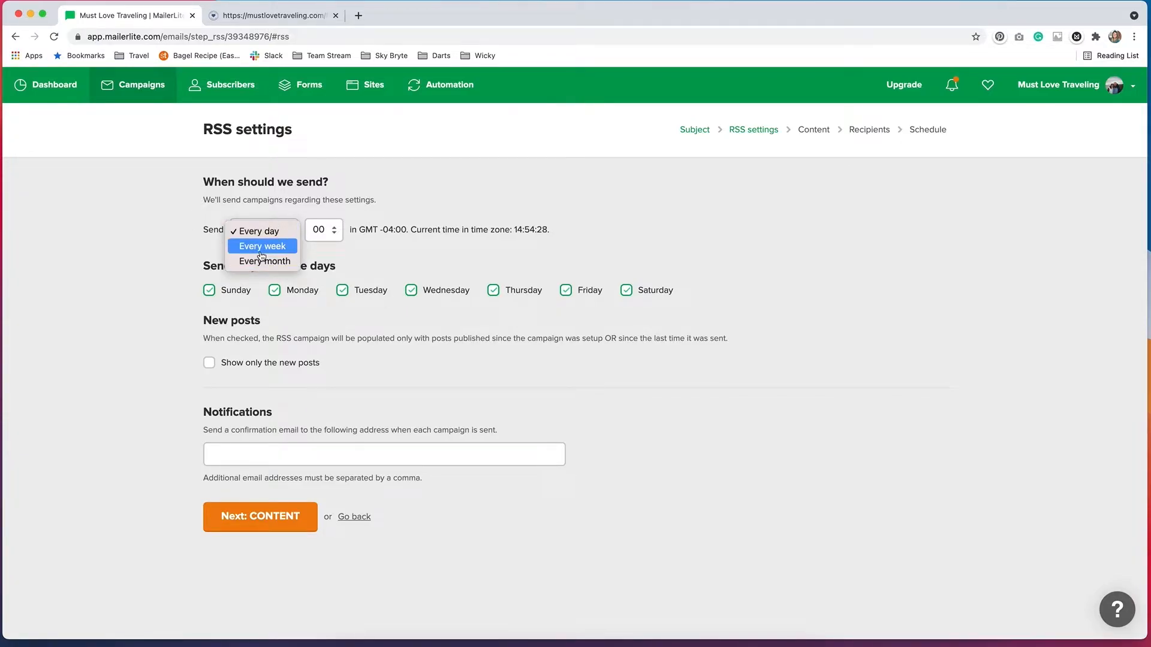
click(262, 246)
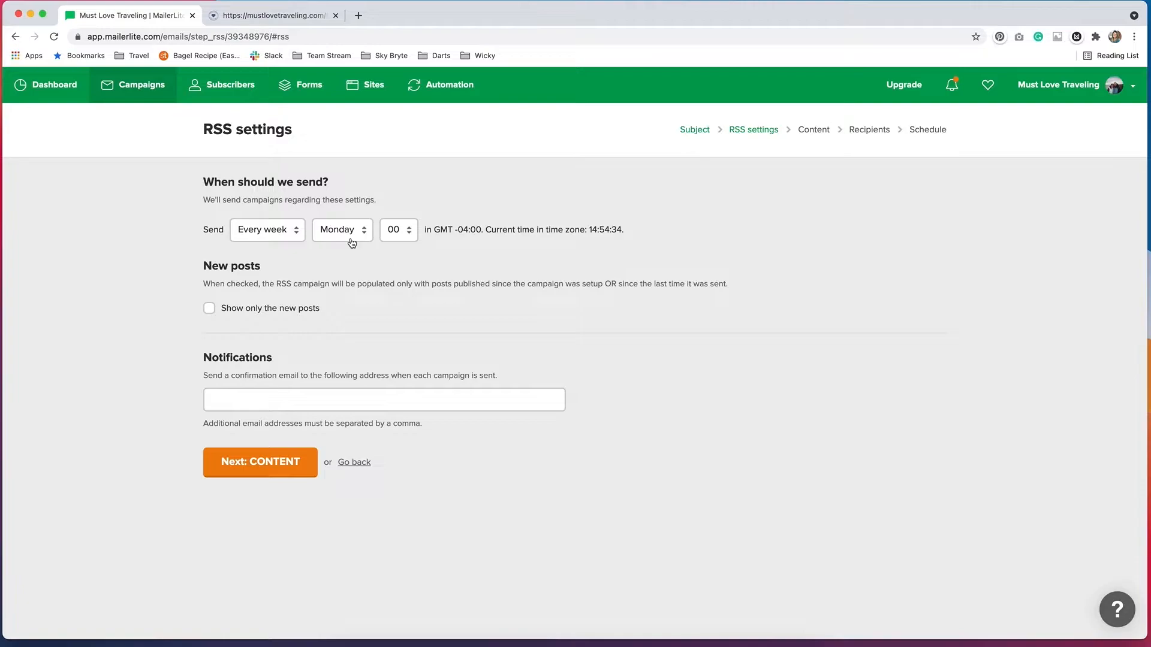
click(342, 230)
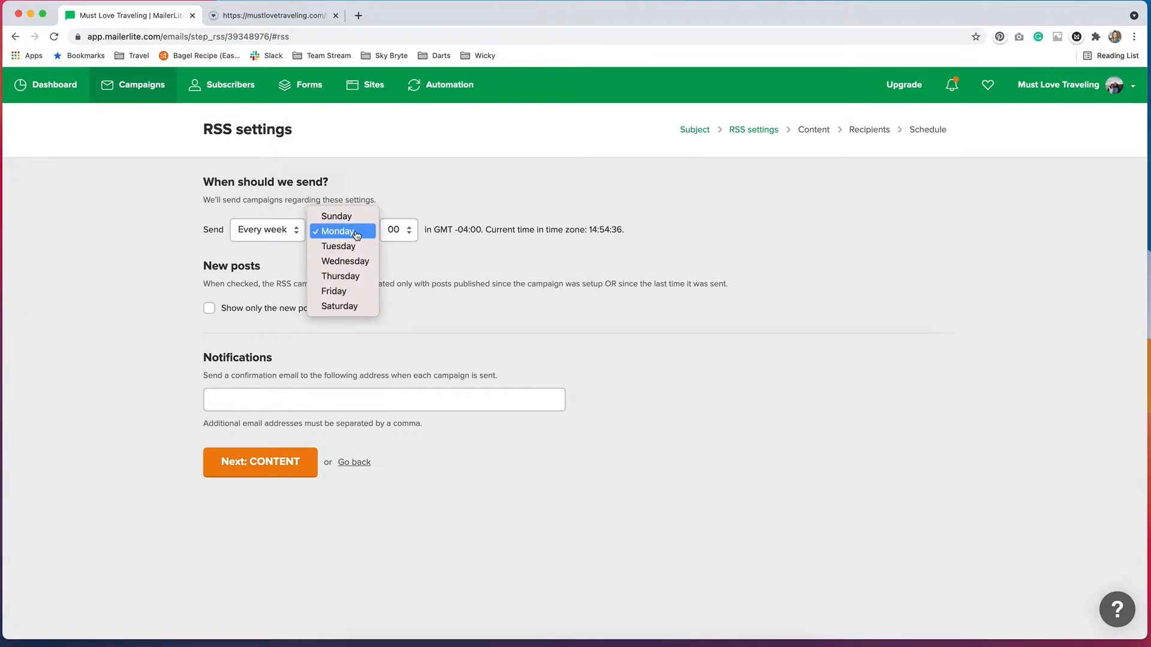
mouse_move(339, 279)
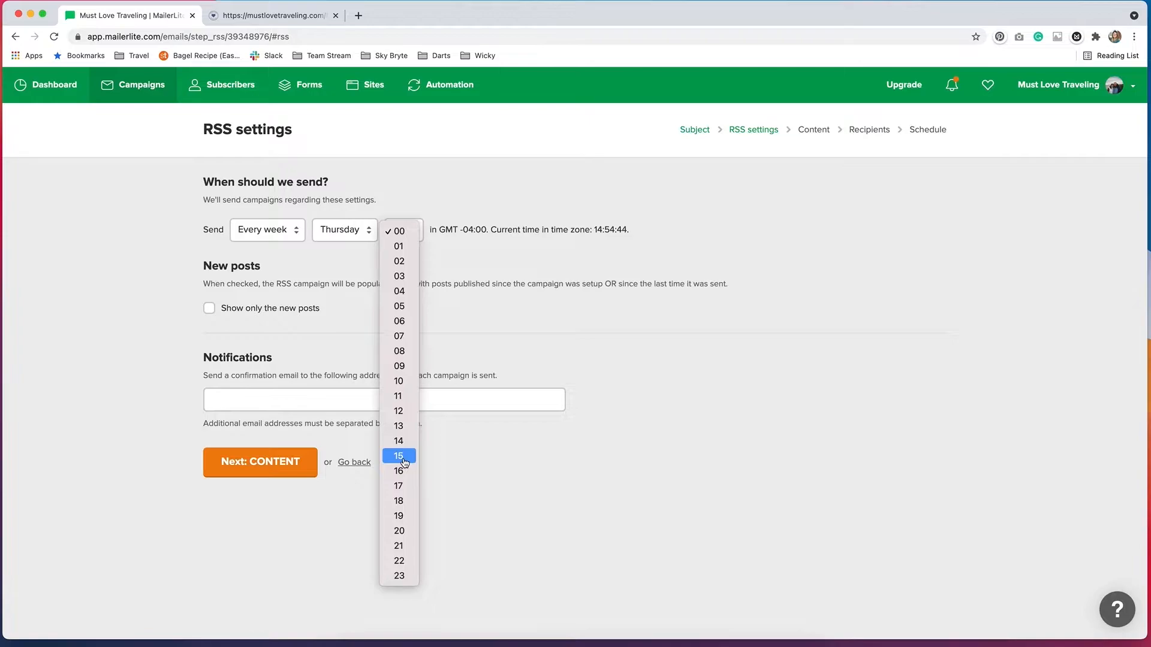
click(398, 382)
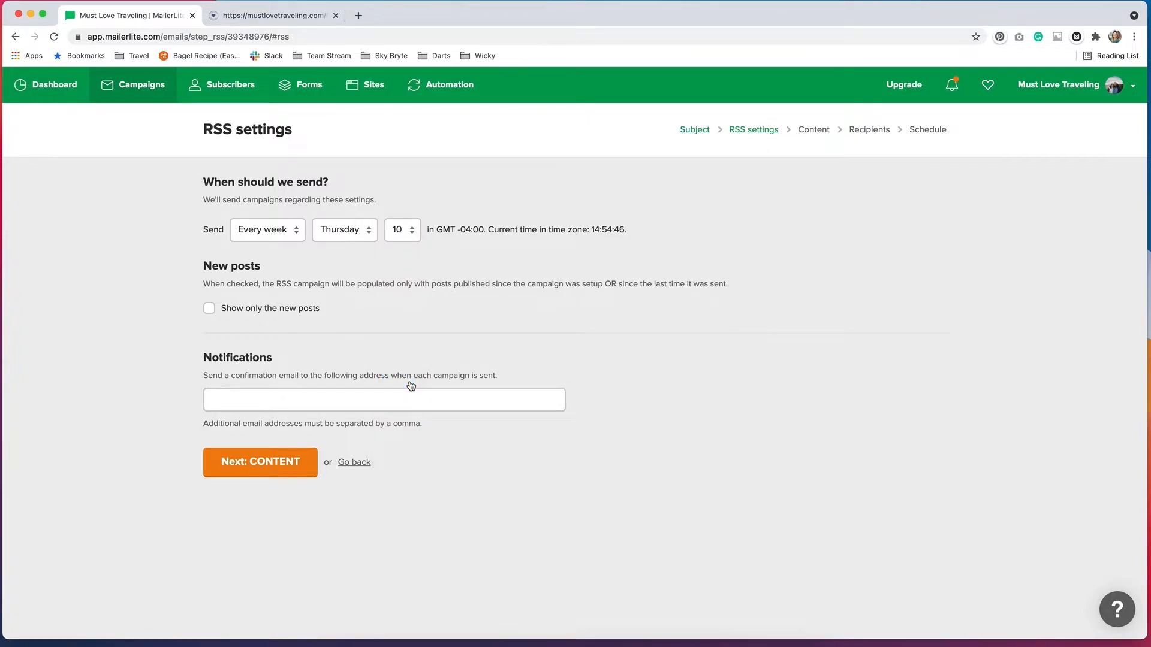
mouse_move(116, 321)
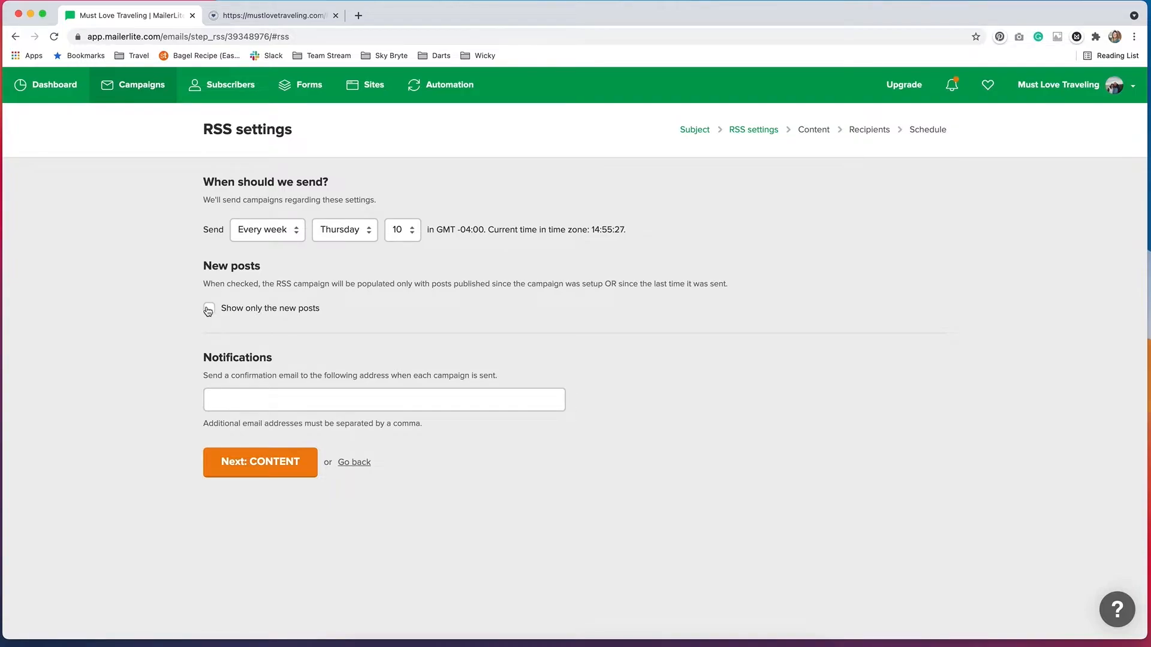
Keep 'Show only the new posts' checked and continue to the email content
click(208, 308)
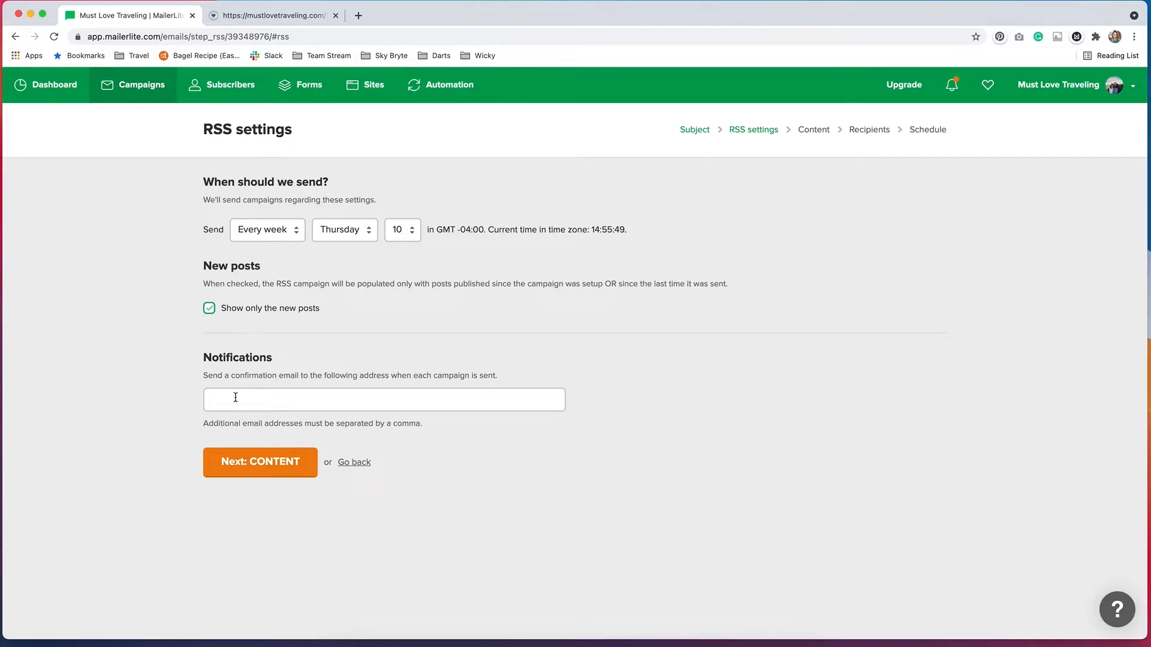
mouse_move(401, 470)
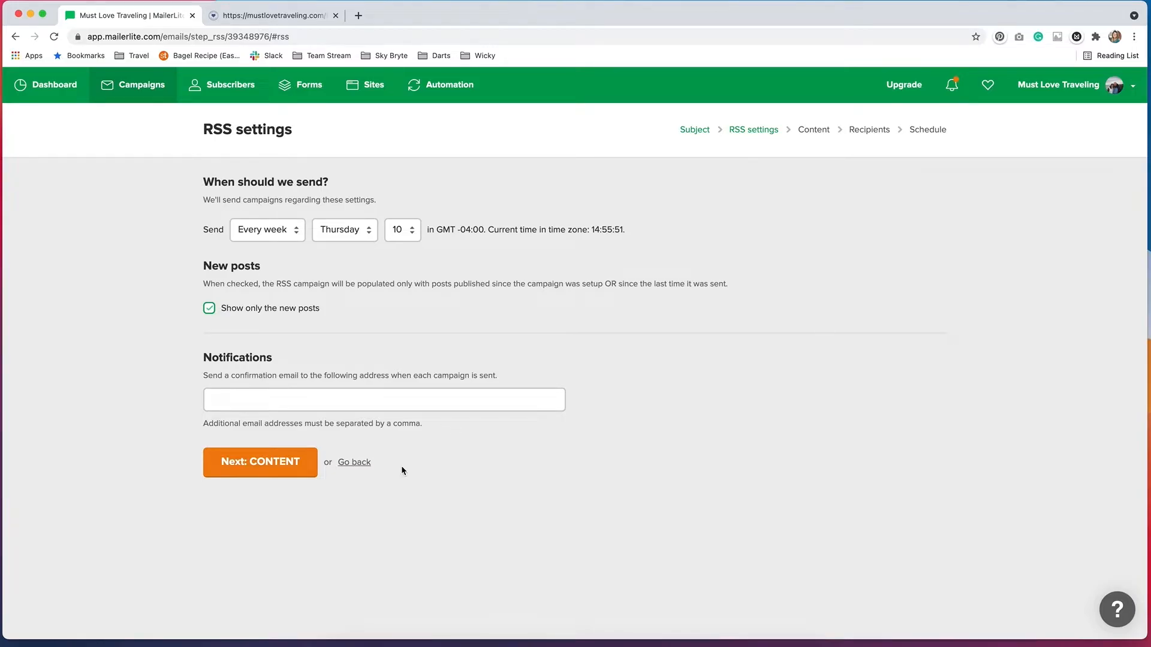
click(259, 463)
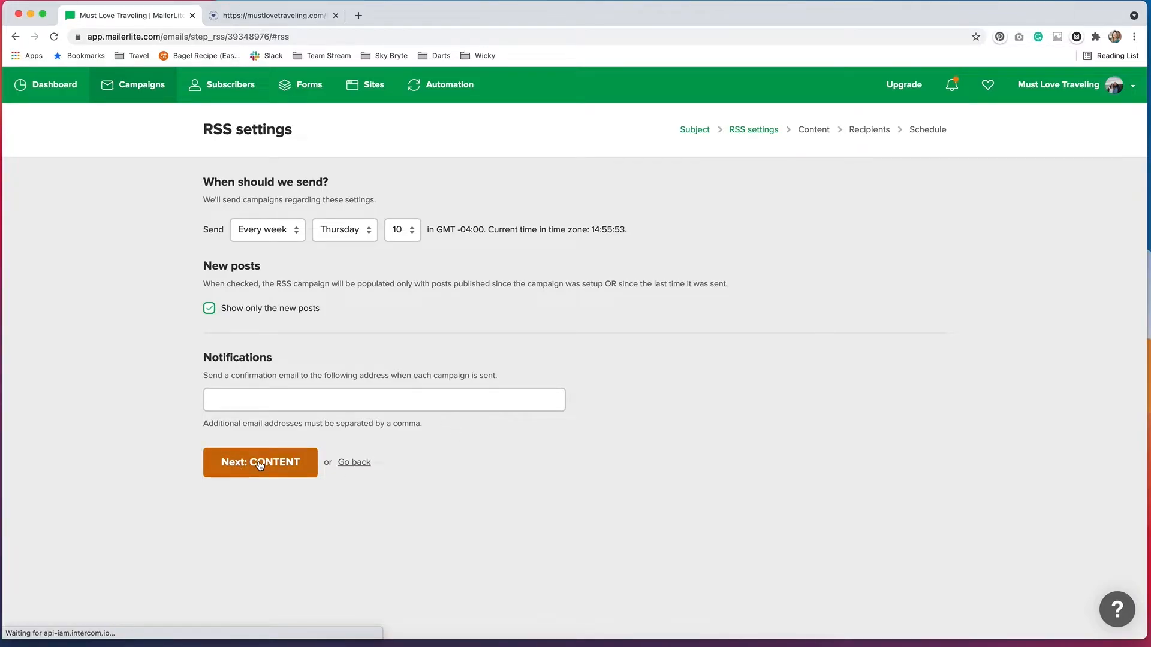
On the Email design page, choose the Drag & drop editor under Create new
click(260, 462)
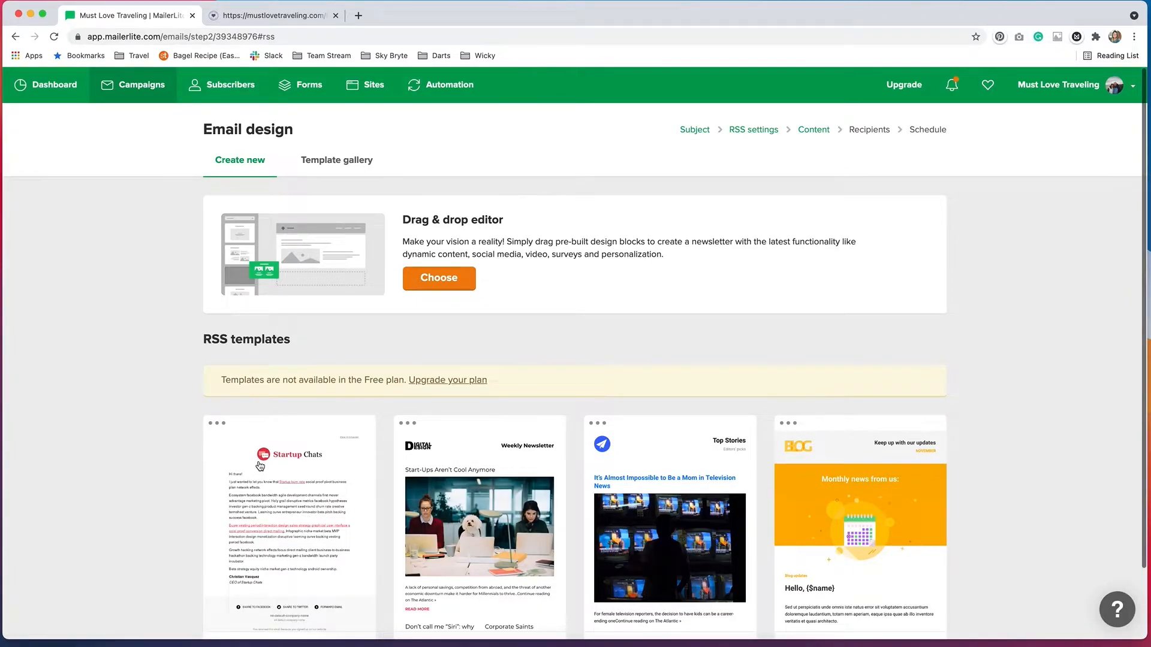
mouse_move(177, 247)
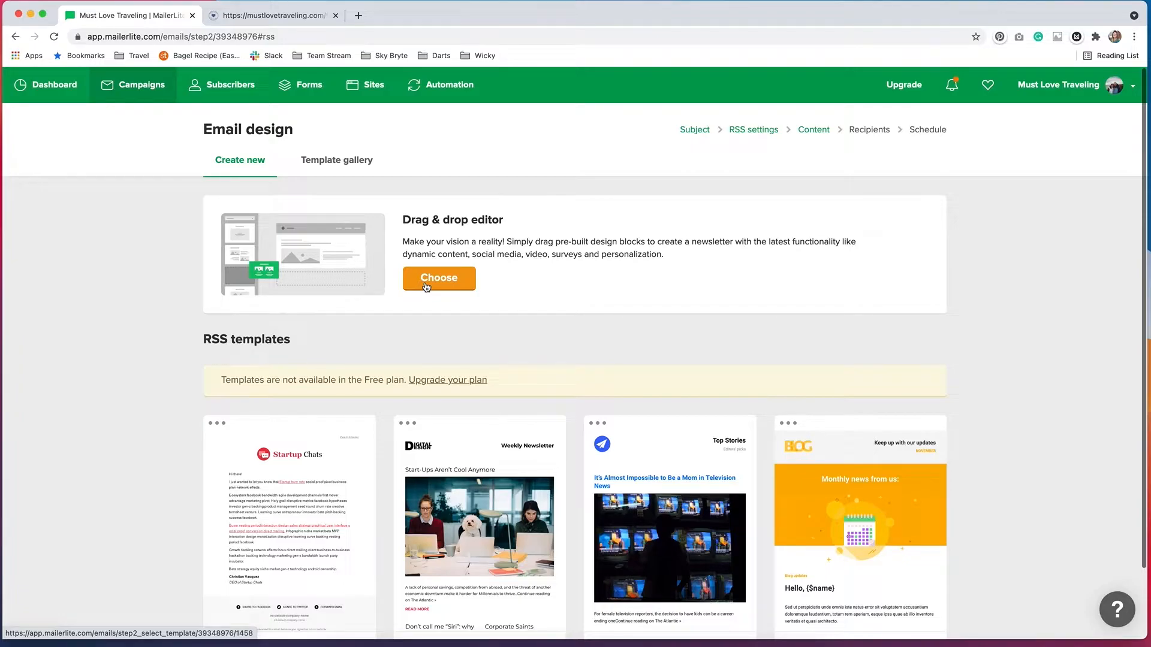
mouse_move(223, 345)
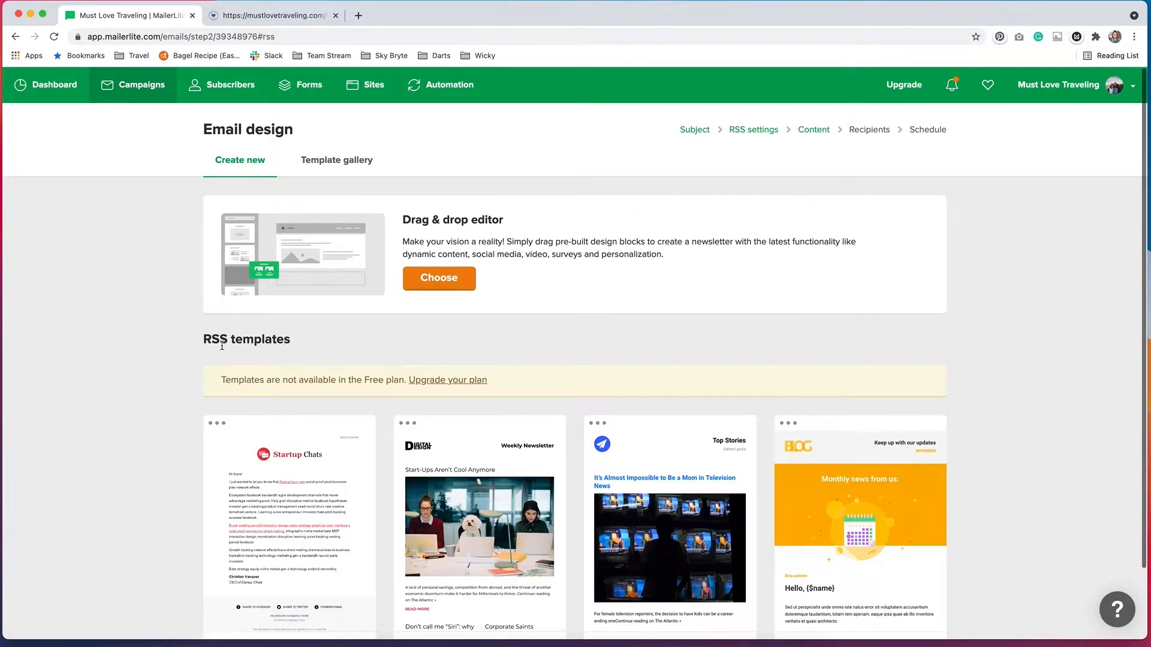
mouse_move(164, 357)
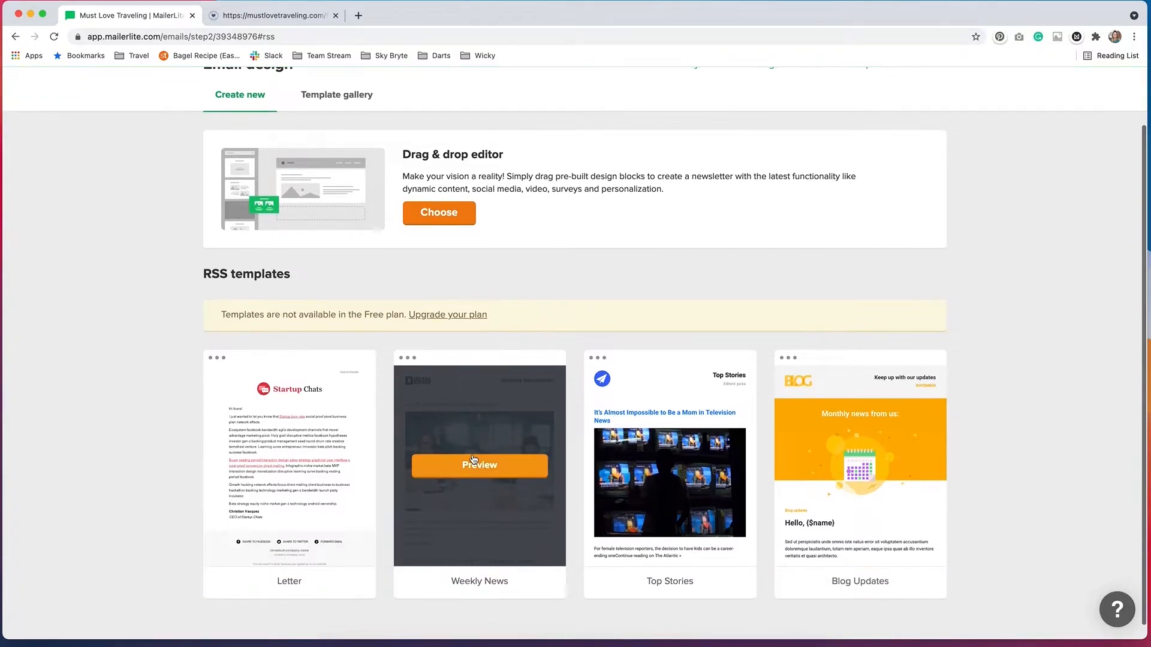
mouse_move(125, 287)
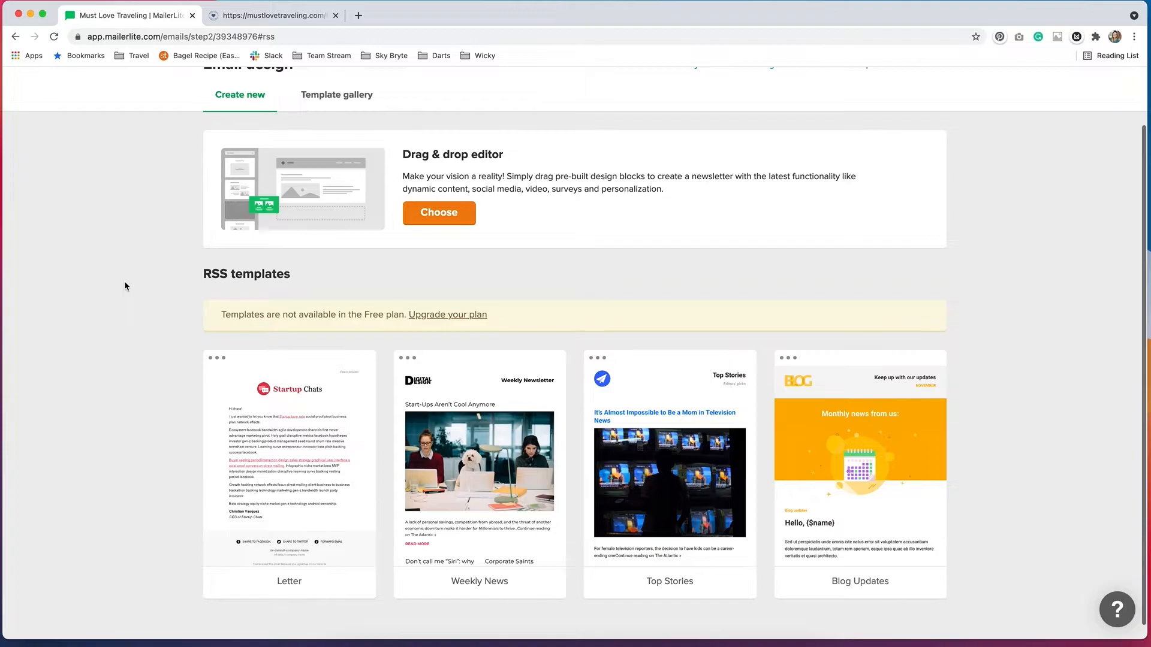
scroll(up, 3)
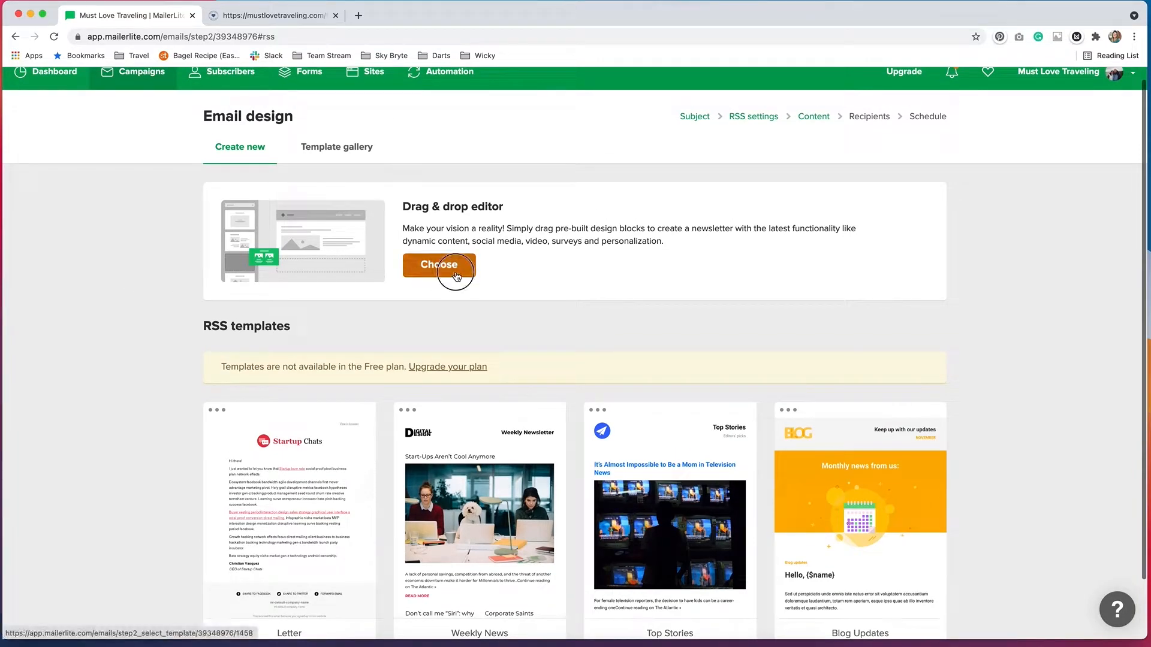
click(439, 264)
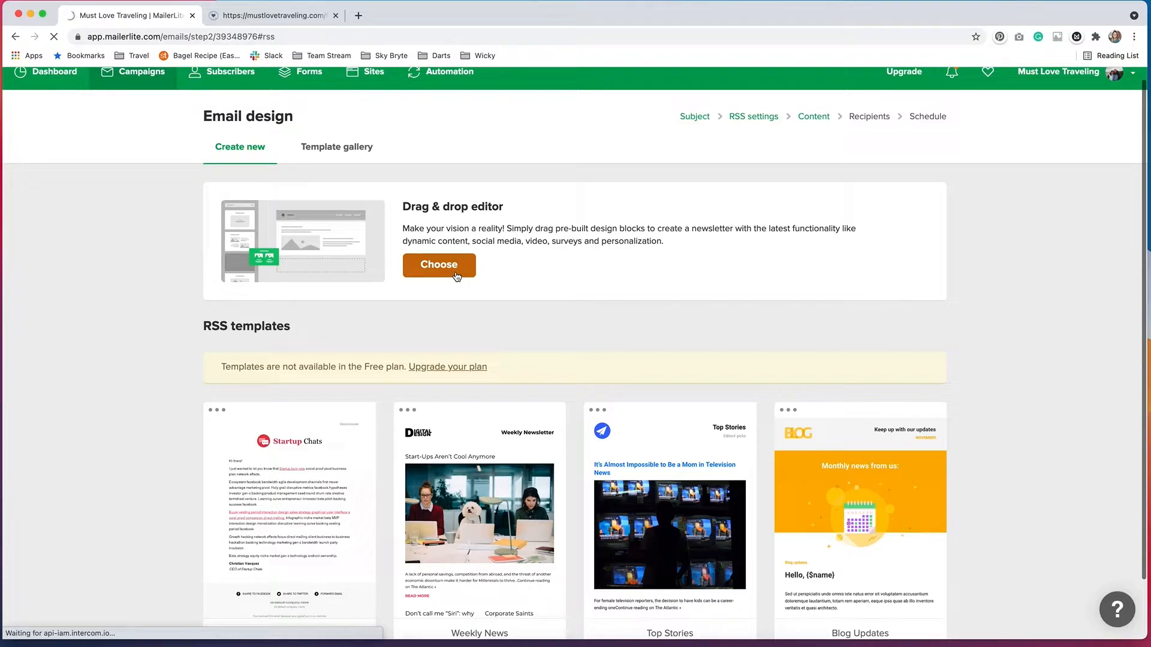
Load the drag-and-drop editor and scroll its blocks panel to the RSS list block
click(439, 265)
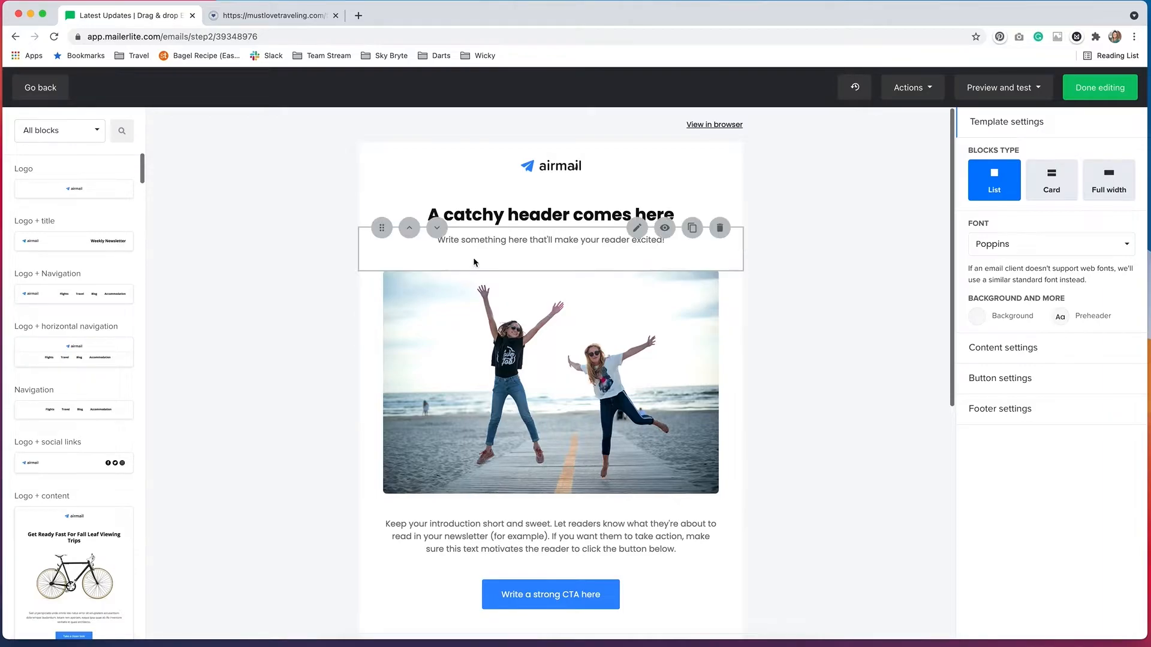
mouse_move(475, 262)
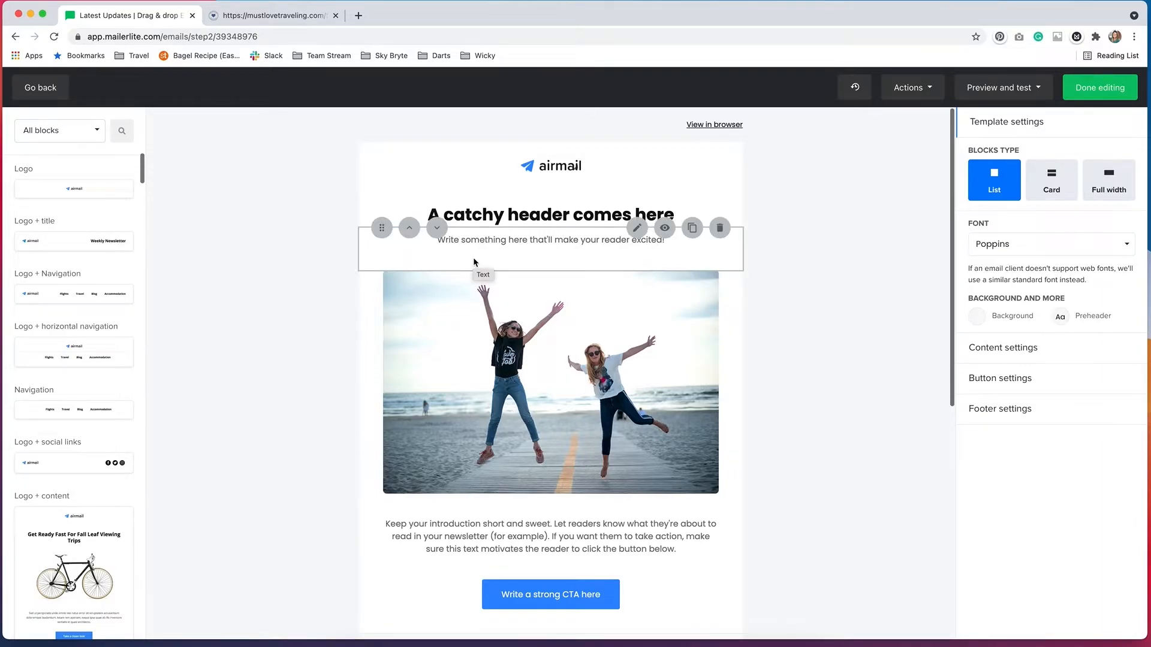
mouse_move(294, 258)
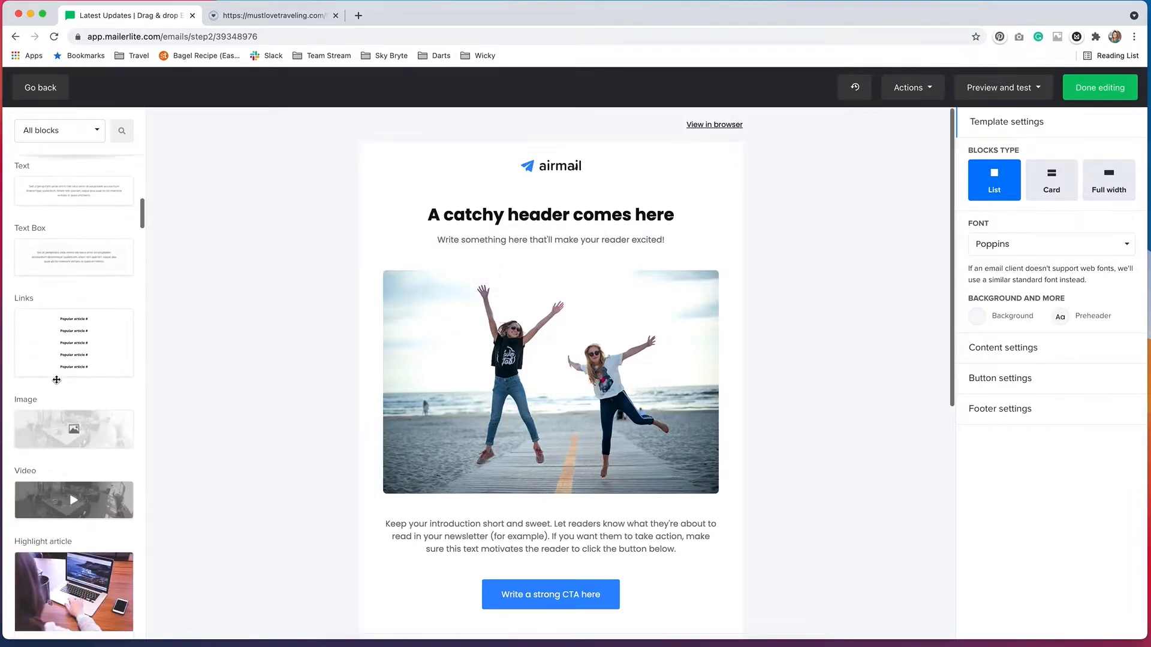
scroll(down, 3)
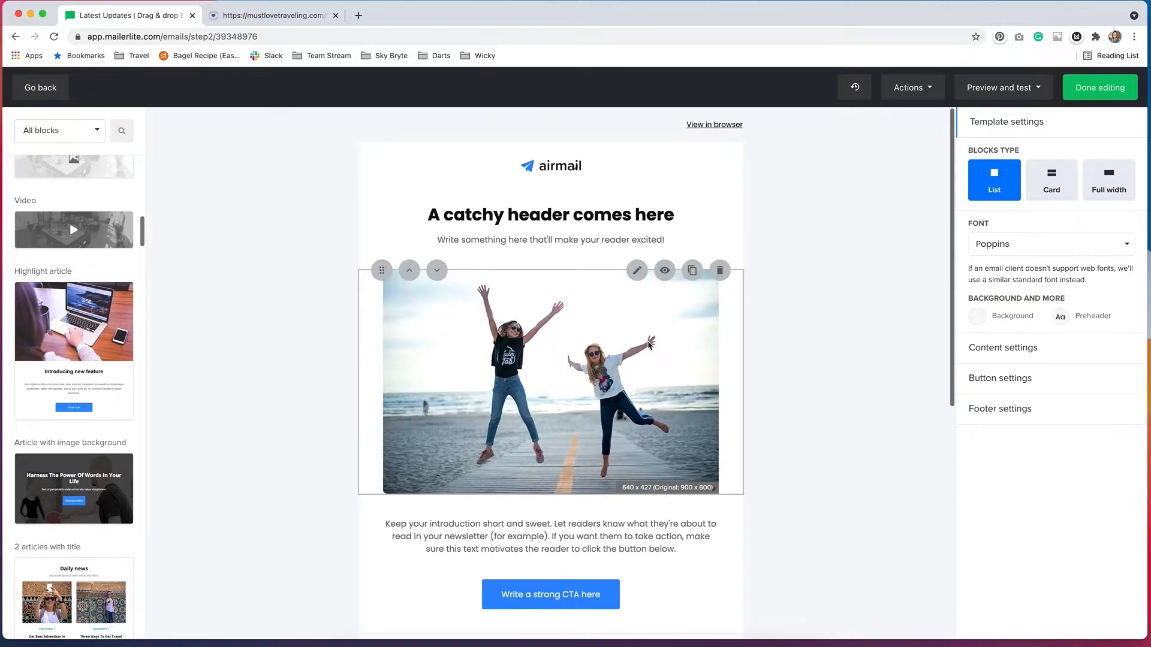
mouse_move(649, 344)
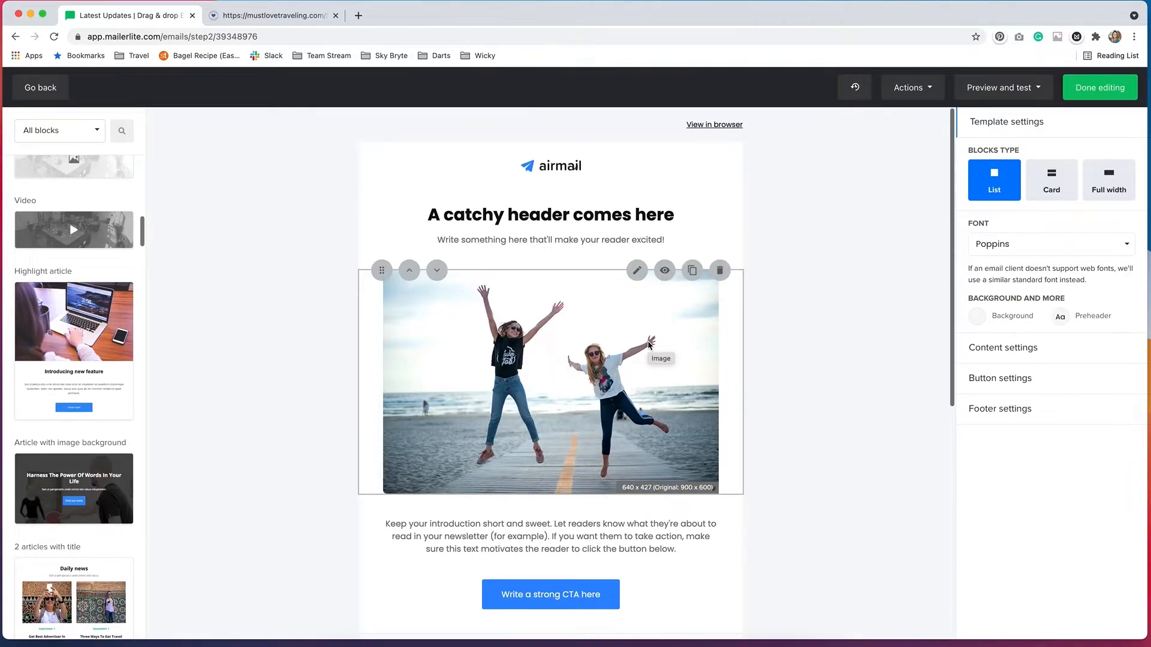
scroll(down, 3)
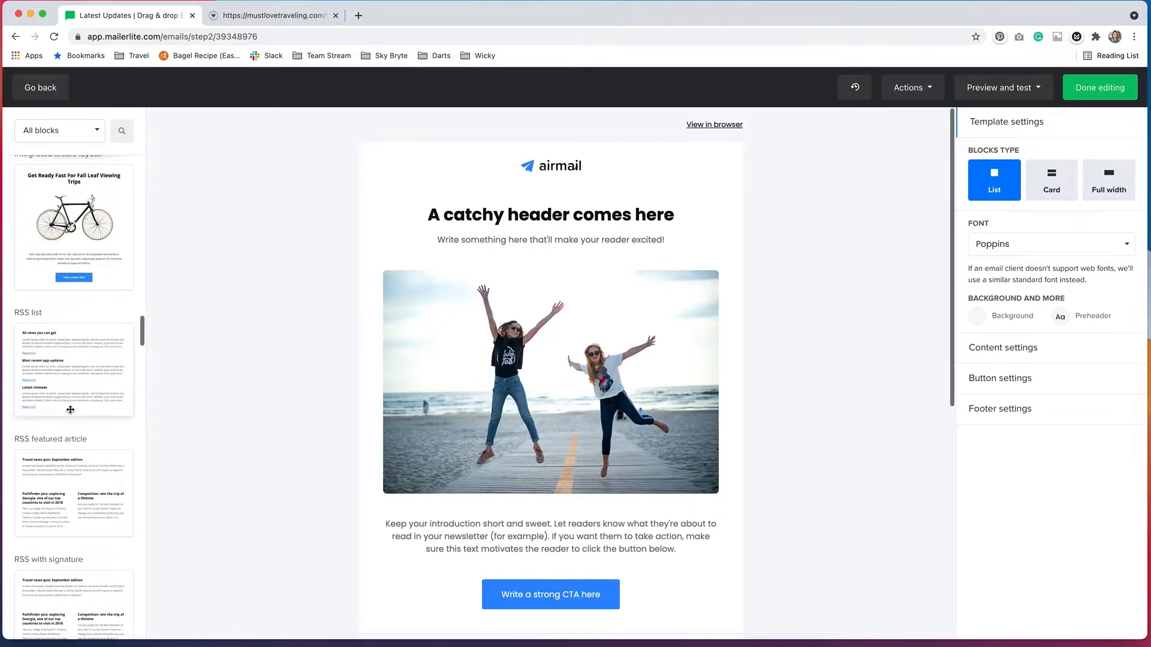
mouse_move(67, 348)
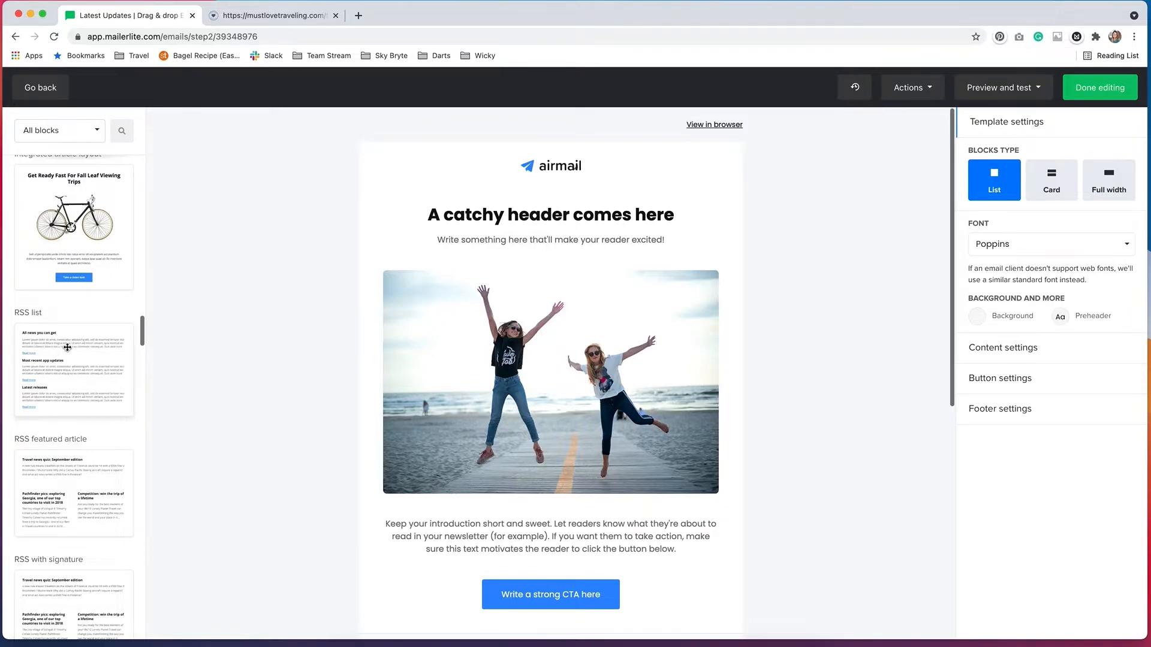
mouse_move(60, 376)
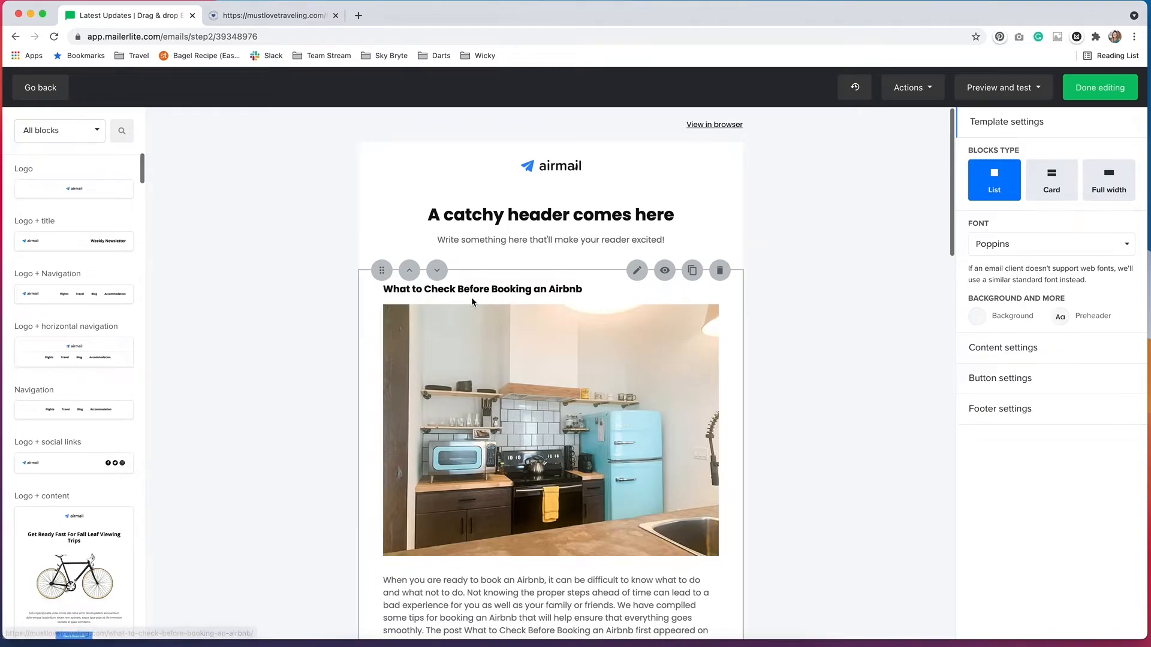
mouse_move(480, 300)
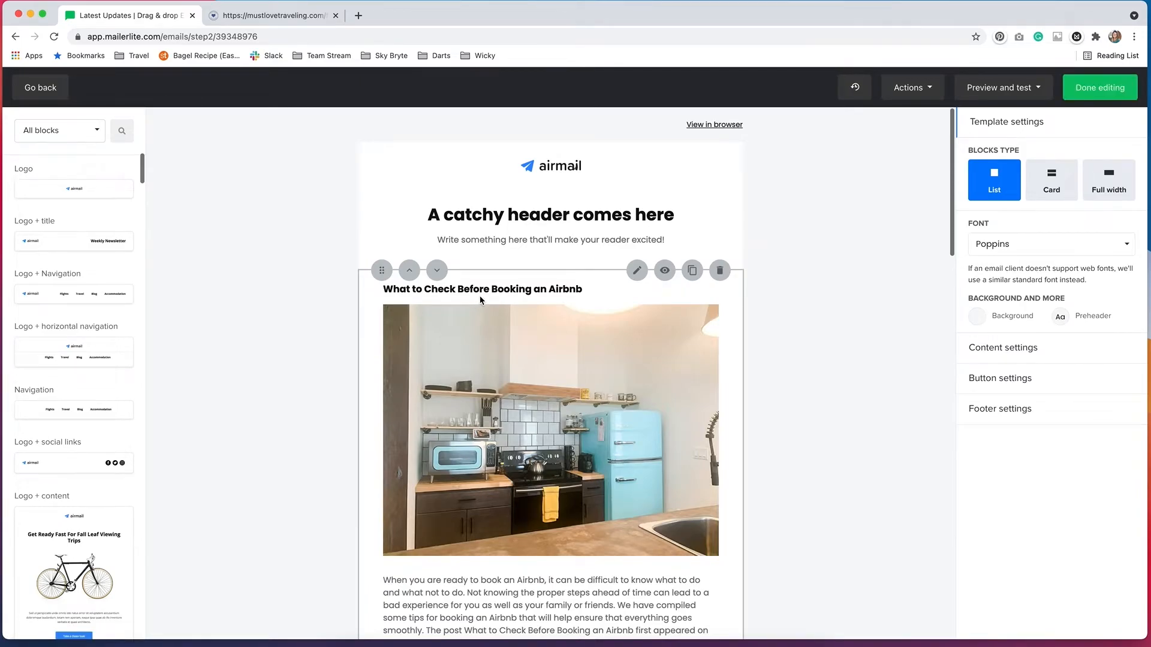
mouse_move(482, 297)
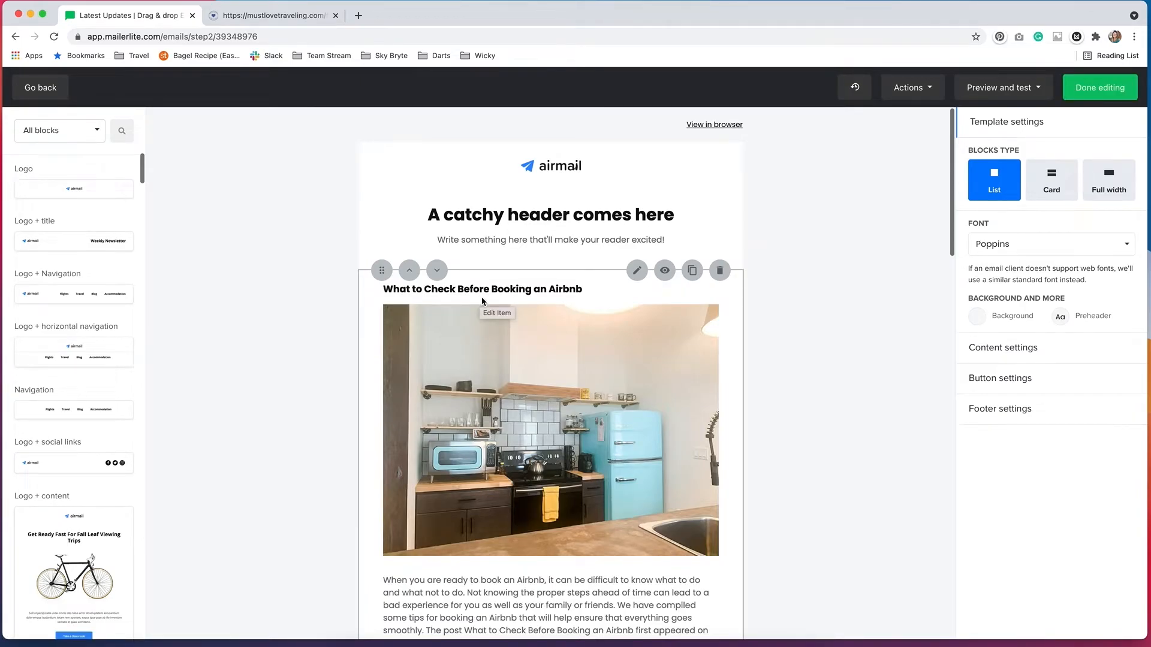
mouse_move(557, 367)
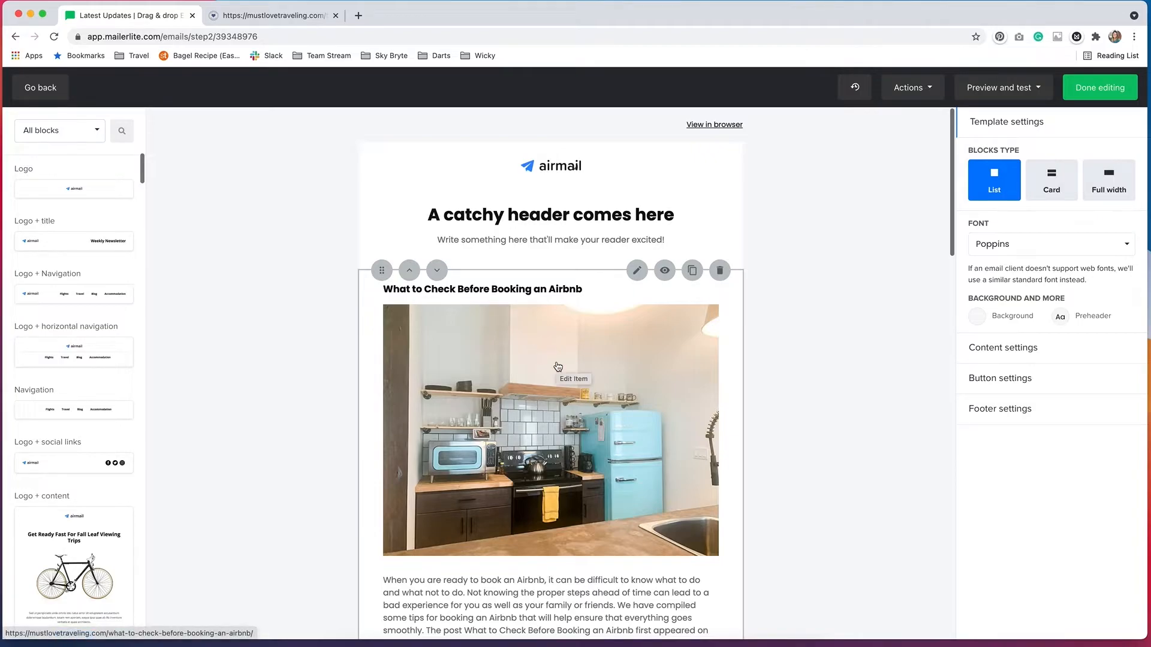
Review the email preview listing the latest blog posts and finish with Done editing
scroll(down, 3)
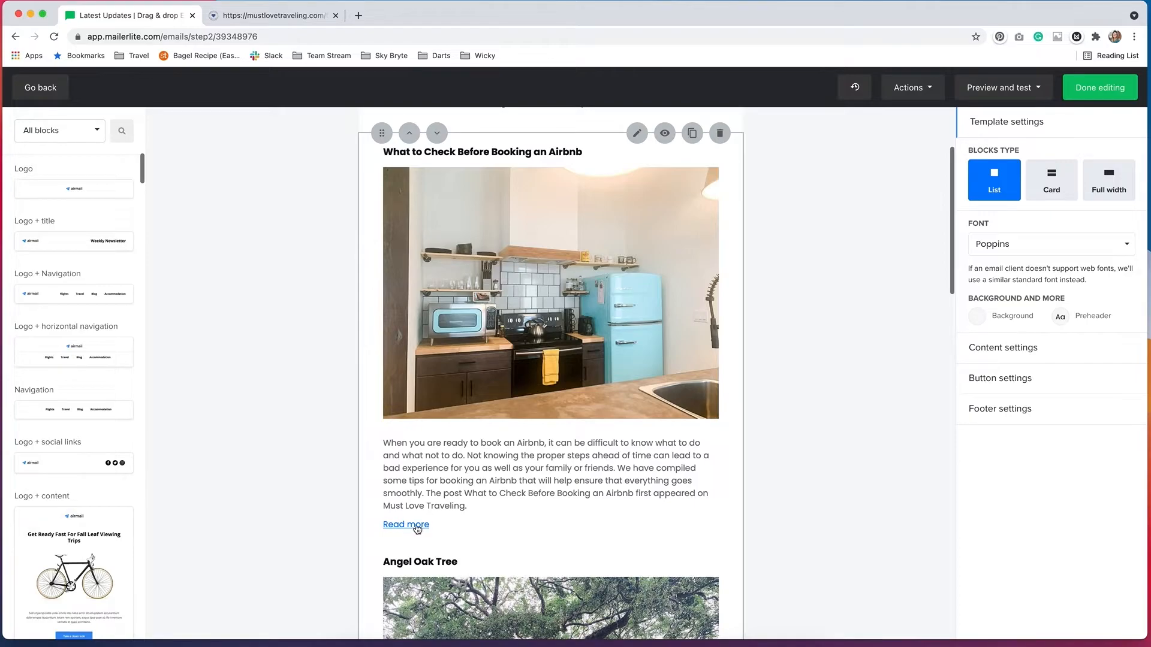
scroll(down, 3)
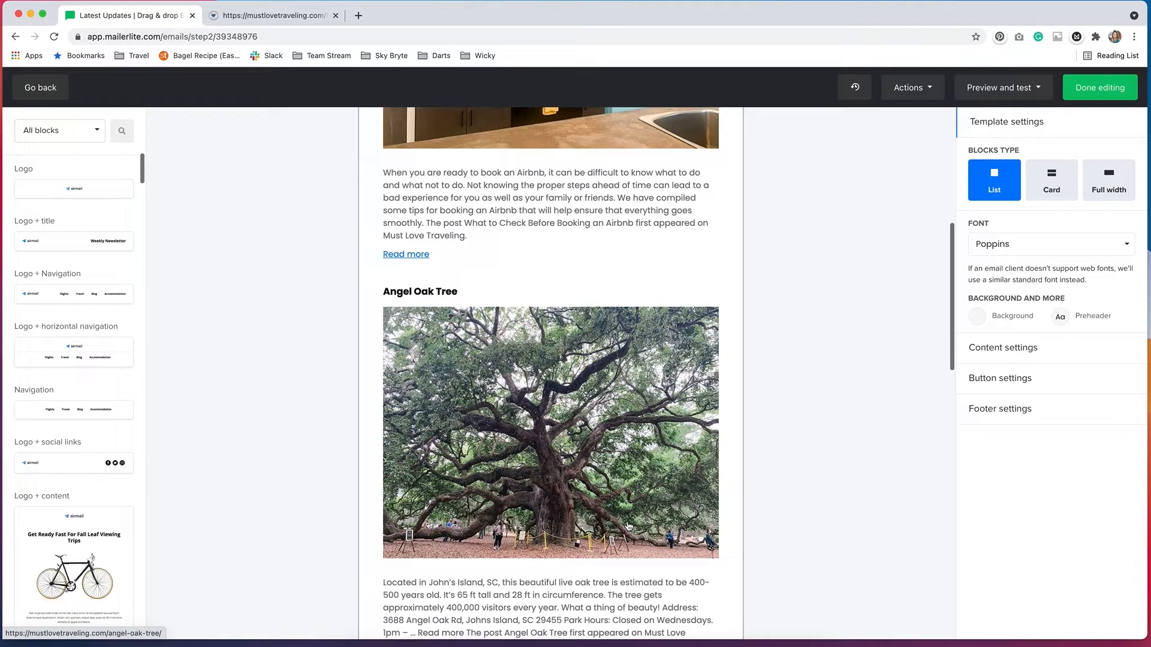
mouse_move(787, 403)
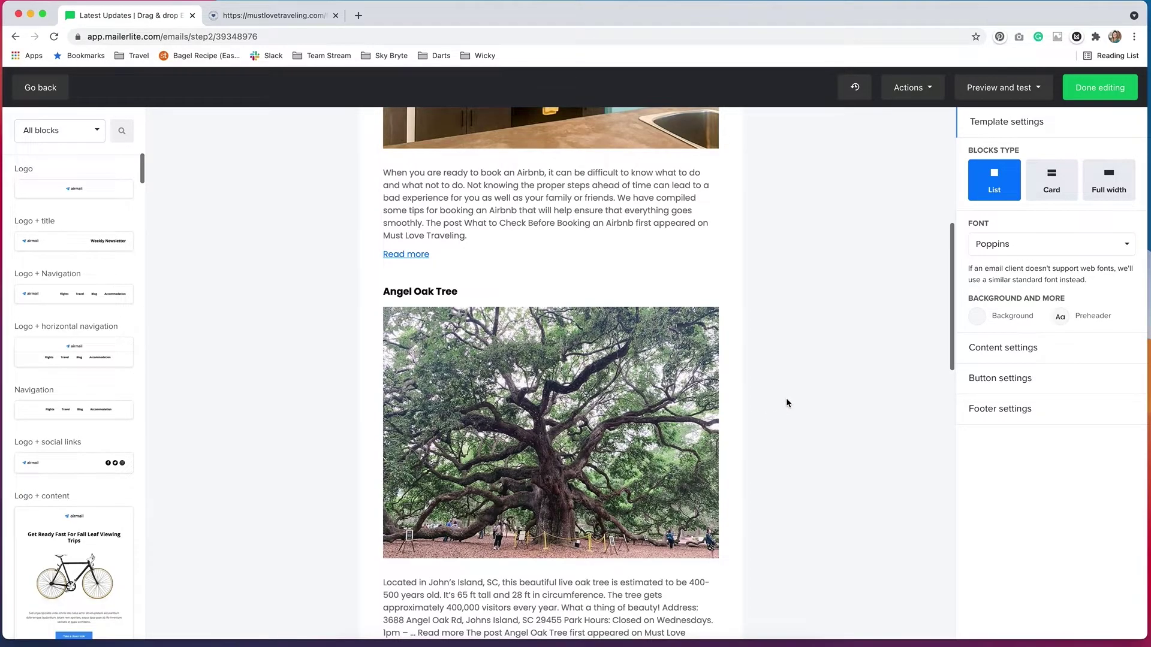
scroll(up, 3)
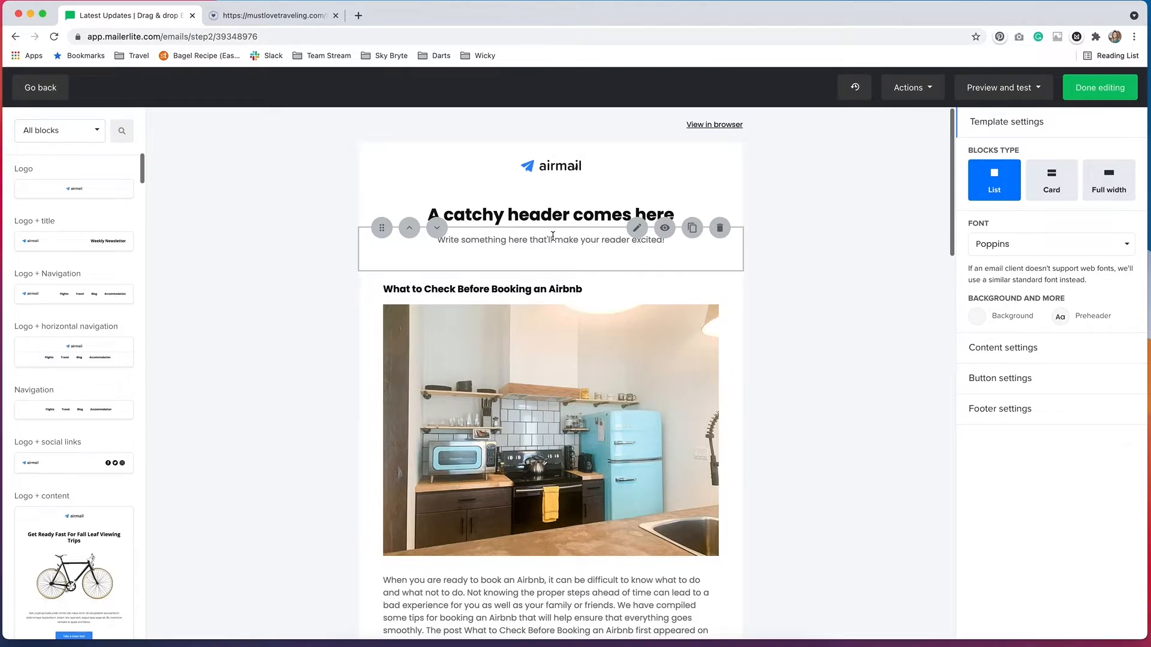
mouse_move(179, 224)
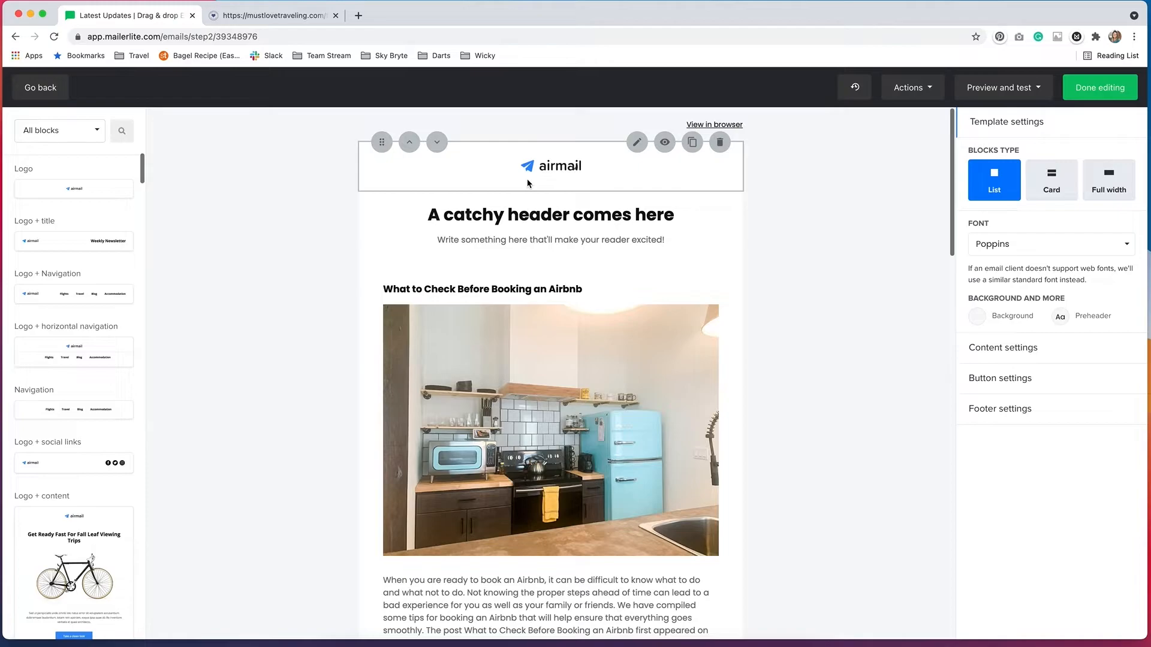
scroll(down, 3)
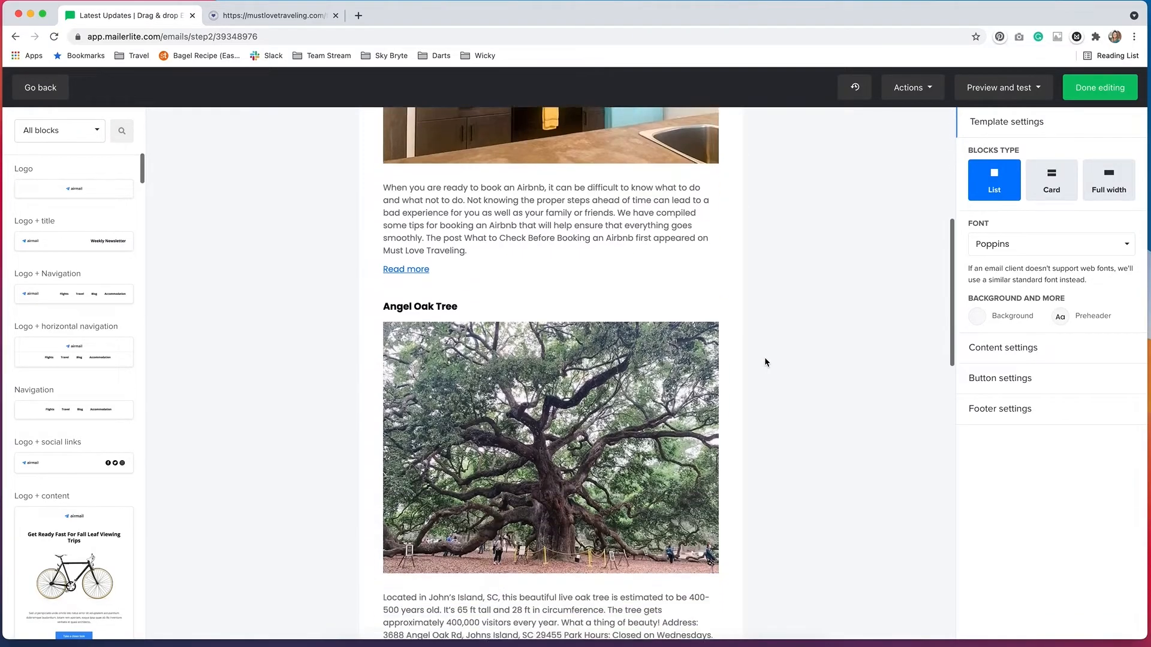
scroll(down, 3)
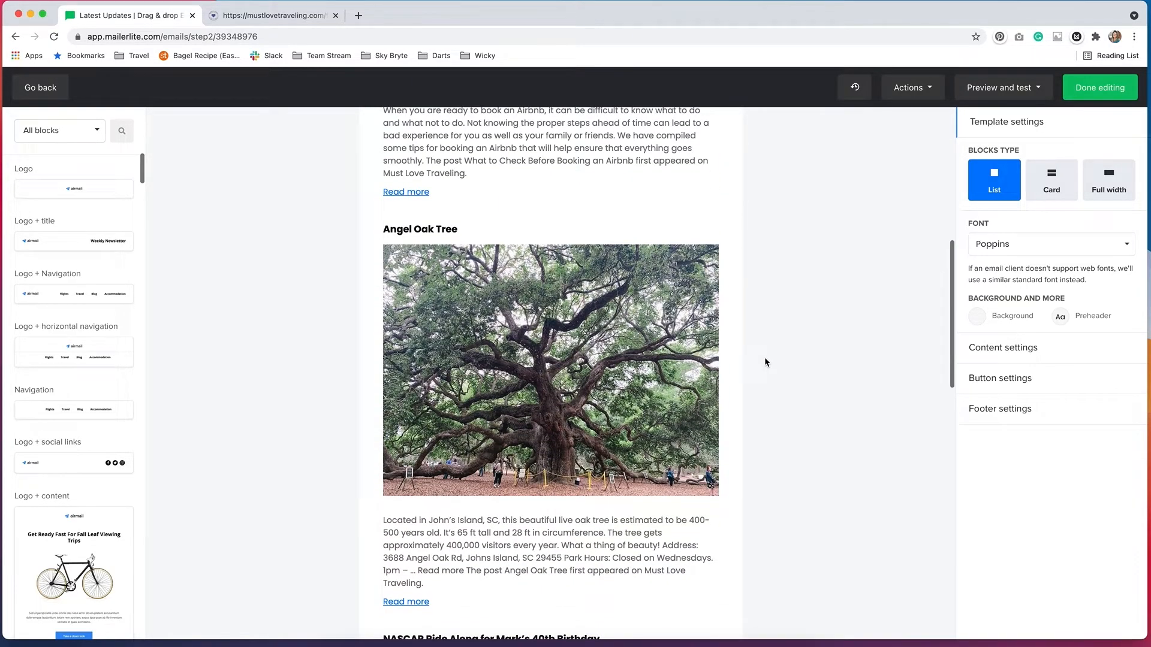
mouse_move(883, 168)
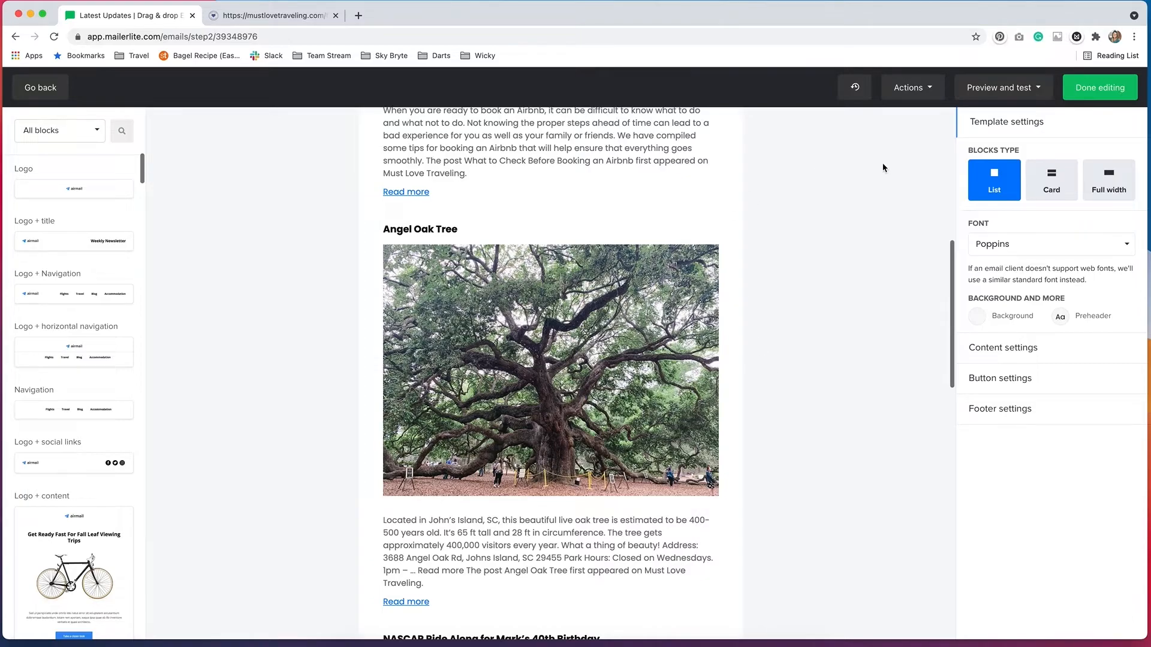
click(1099, 87)
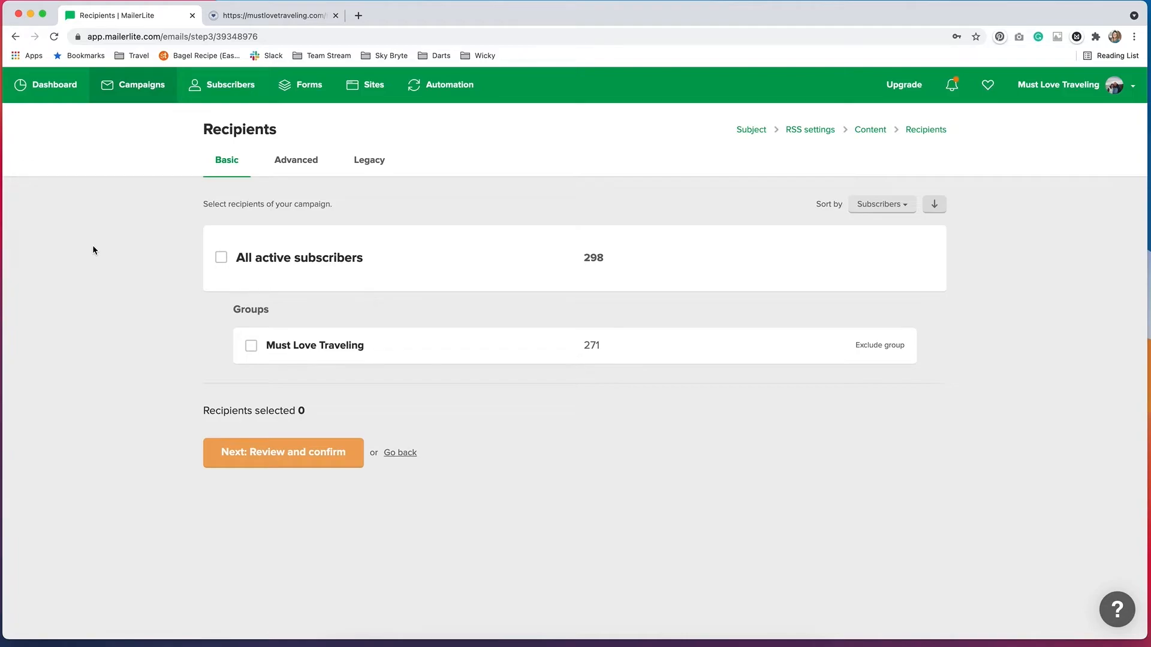
mouse_move(234, 270)
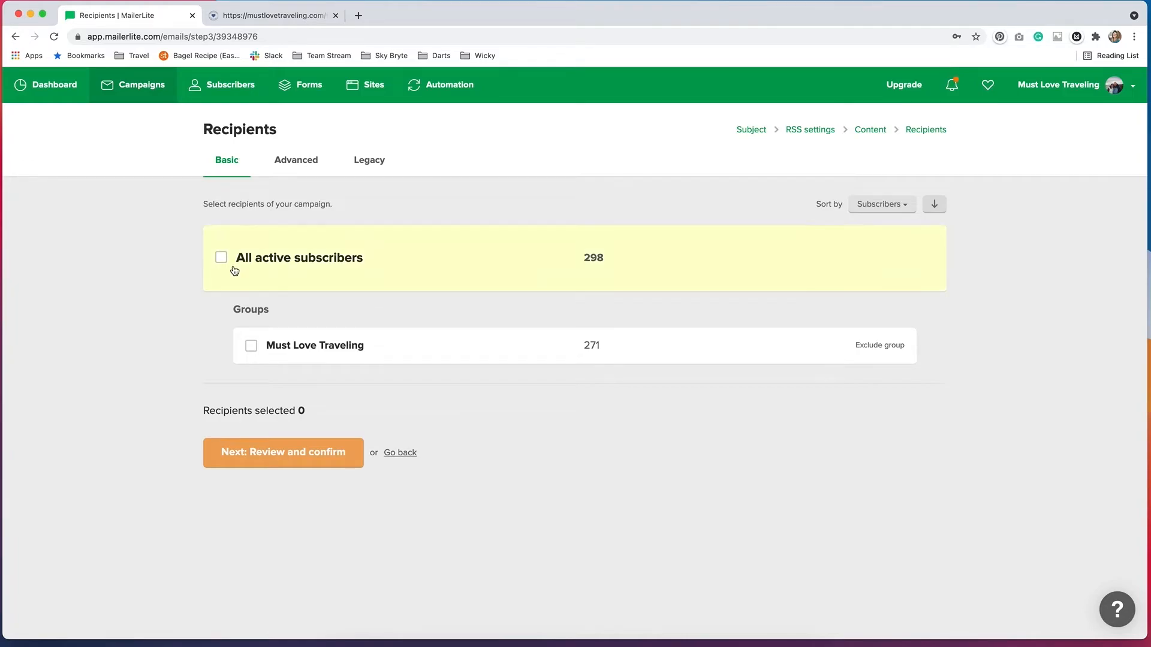
Select All active subscribers as recipients and continue to Review and confirm
click(220, 256)
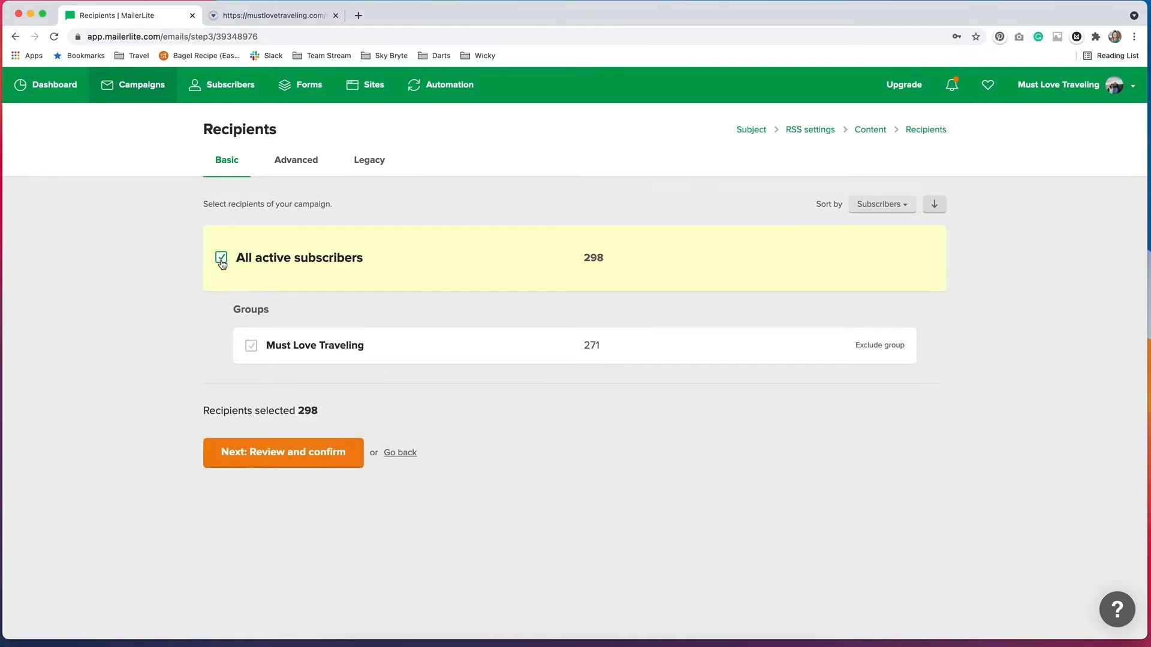
mouse_move(325, 459)
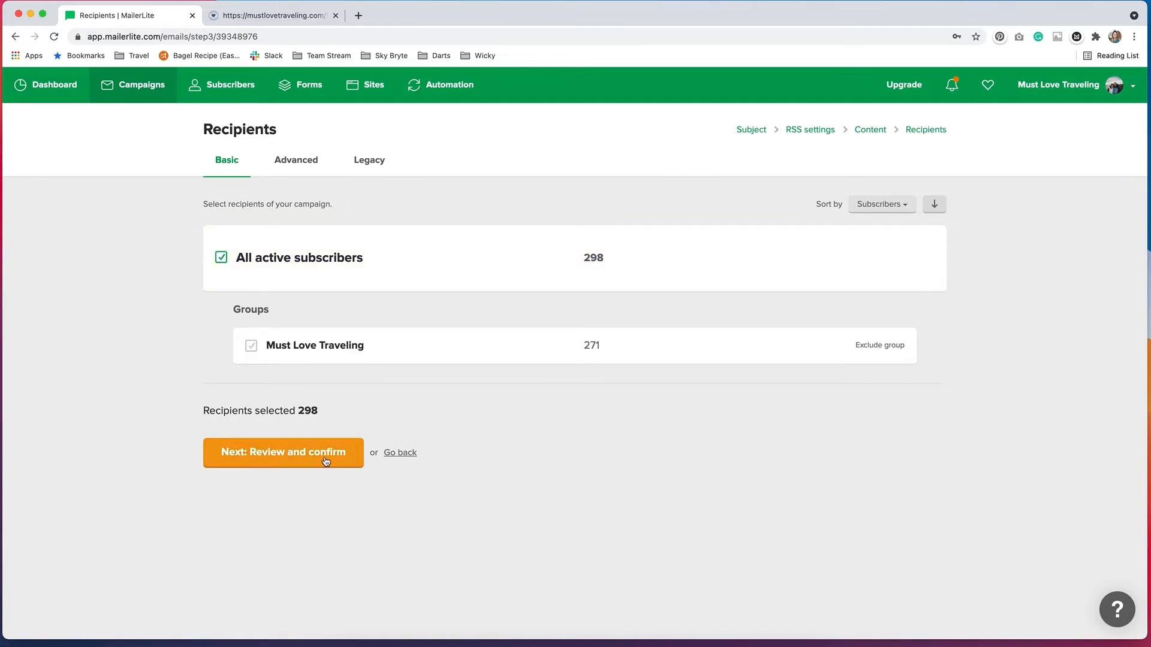
click(283, 452)
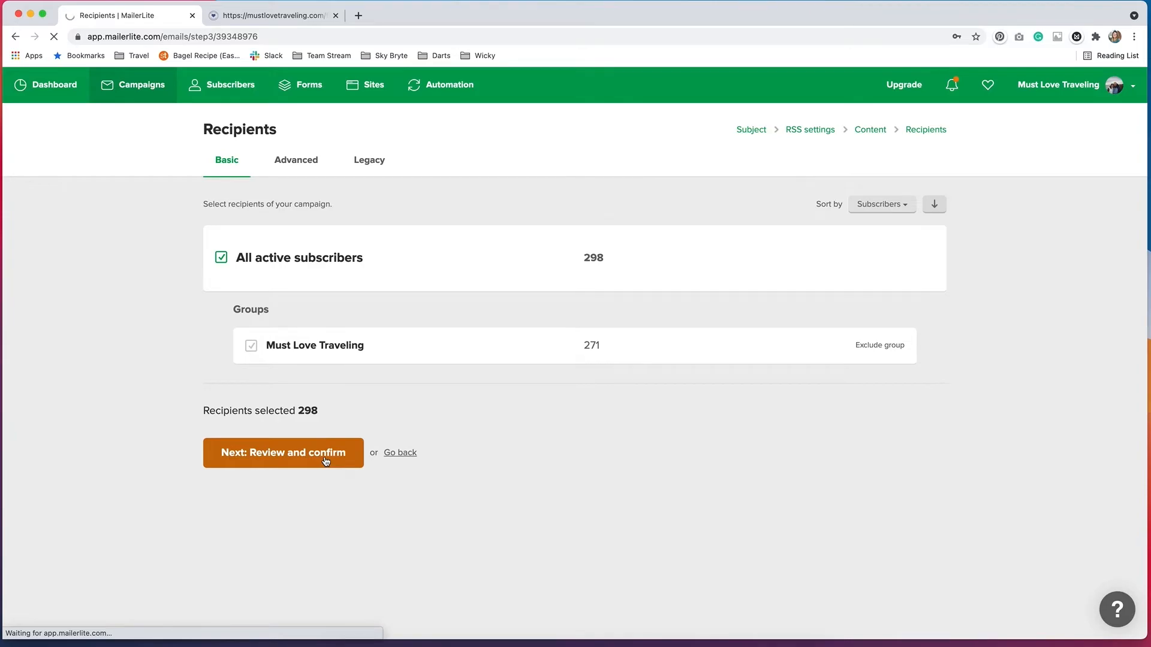
click(283, 452)
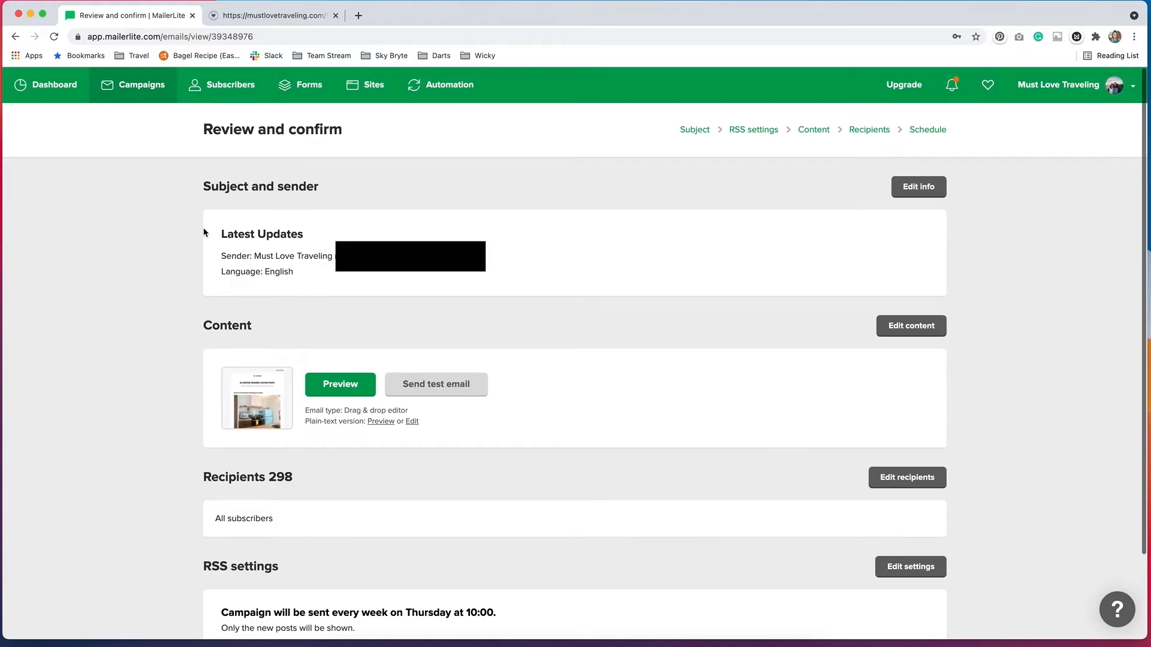
mouse_move(196, 351)
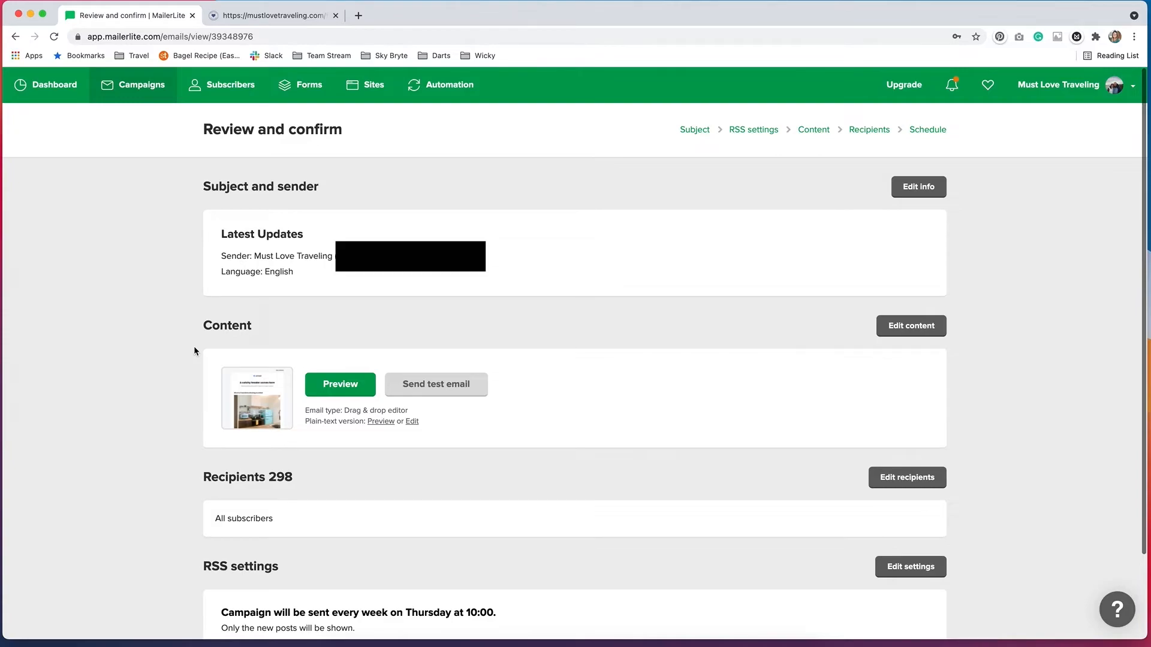
Check the summary of 298 recipients sent weekly Thursday 10:00 and continue to Schedule
scroll(down, 3)
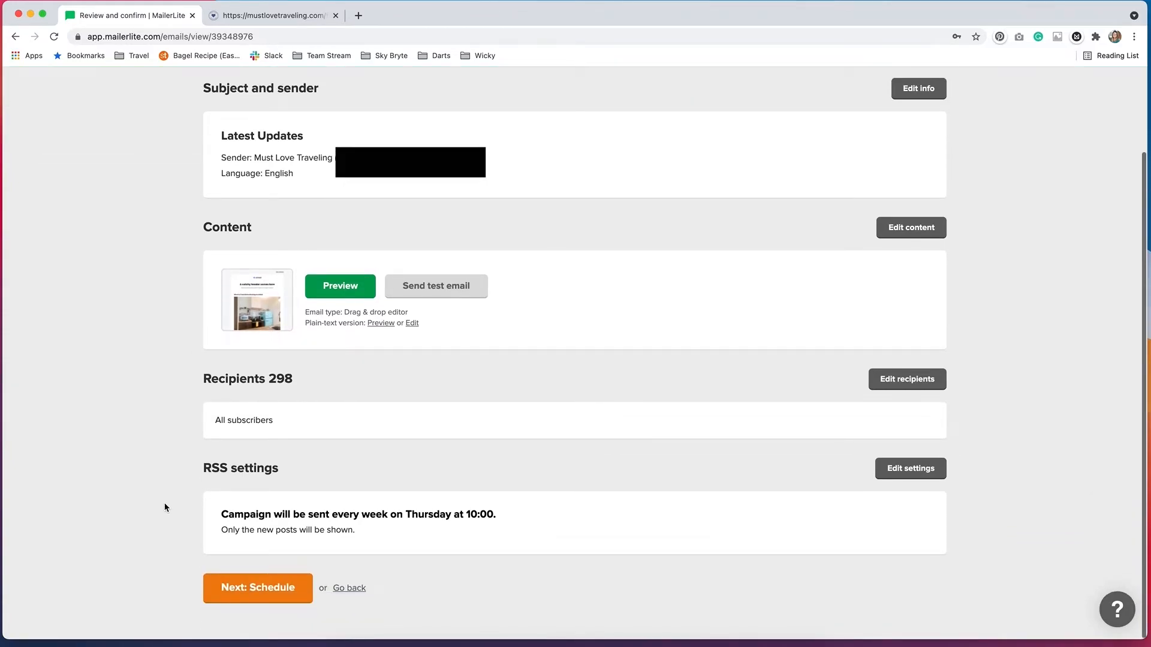
mouse_move(475, 529)
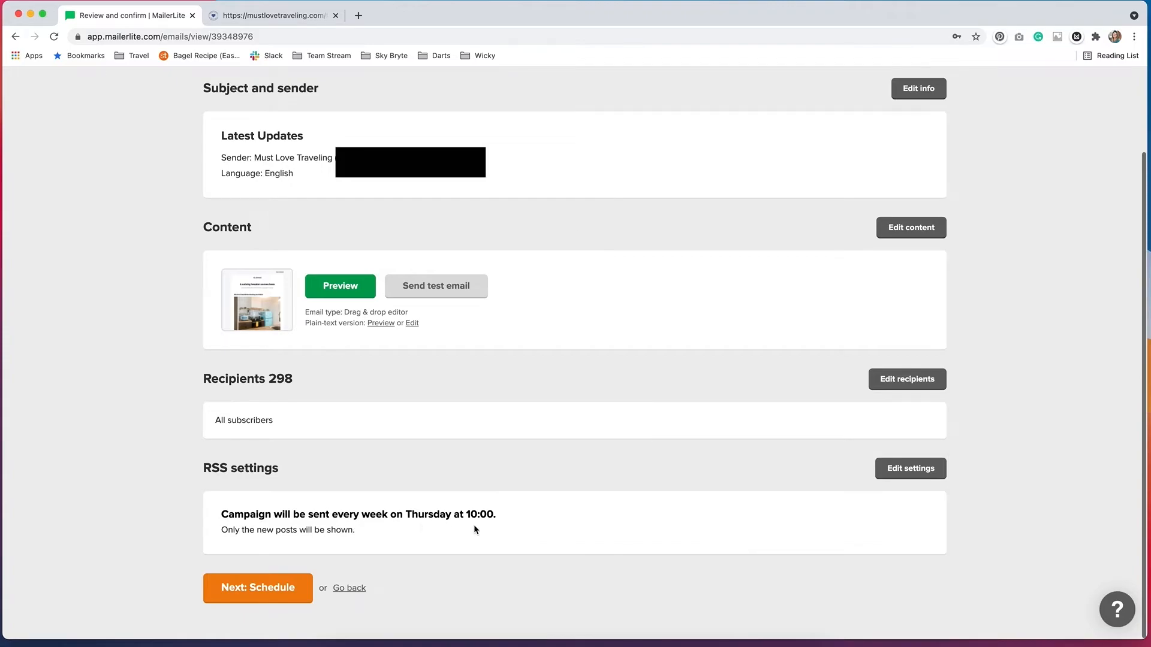
mouse_move(508, 530)
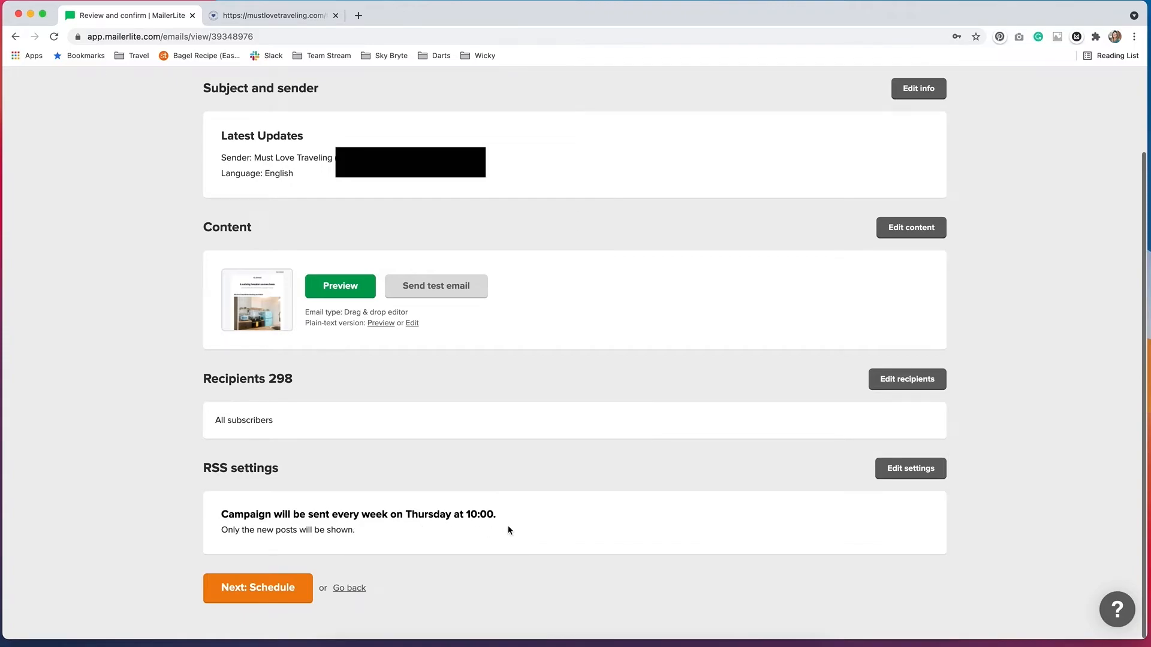
mouse_move(66, 401)
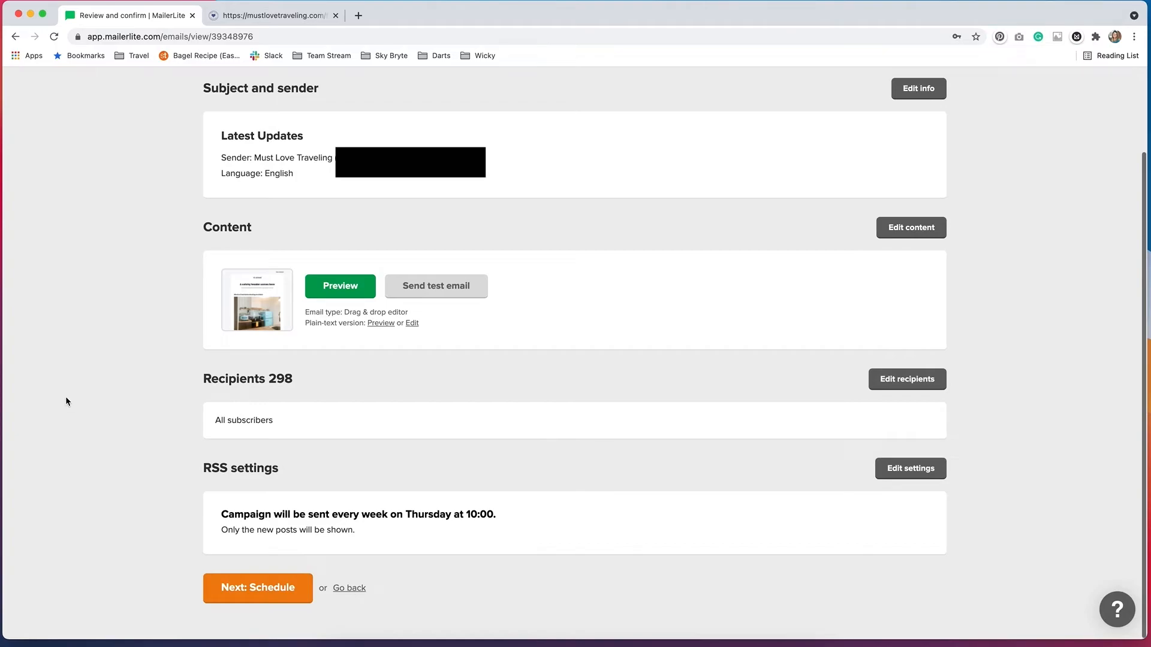
mouse_move(951, 501)
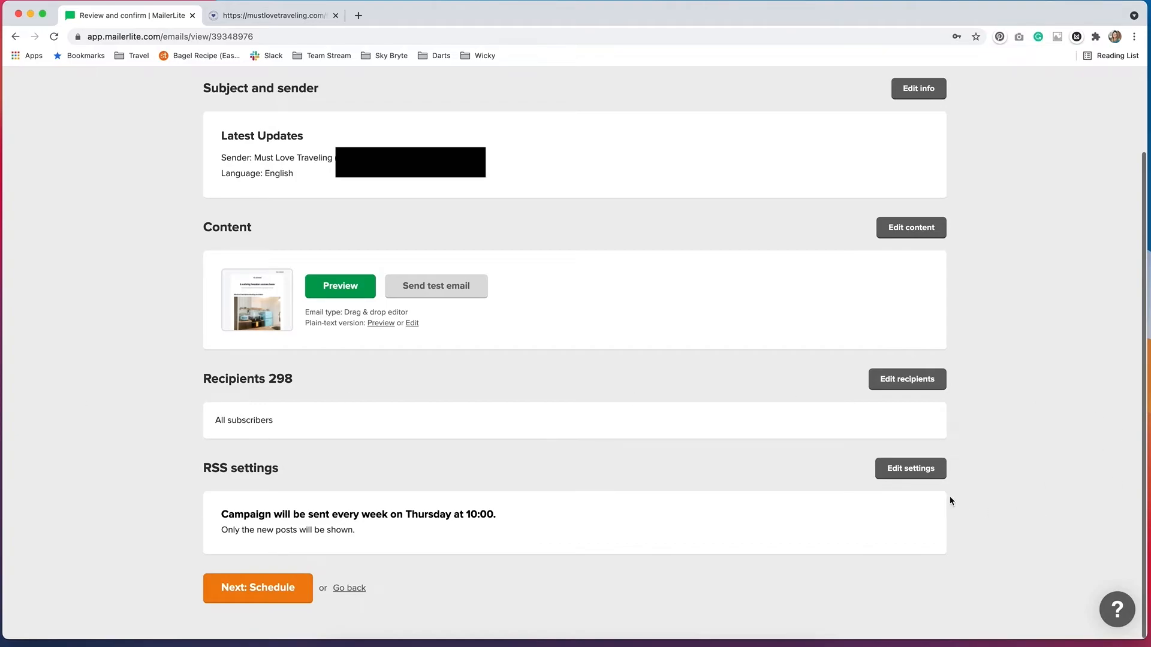
mouse_move(952, 373)
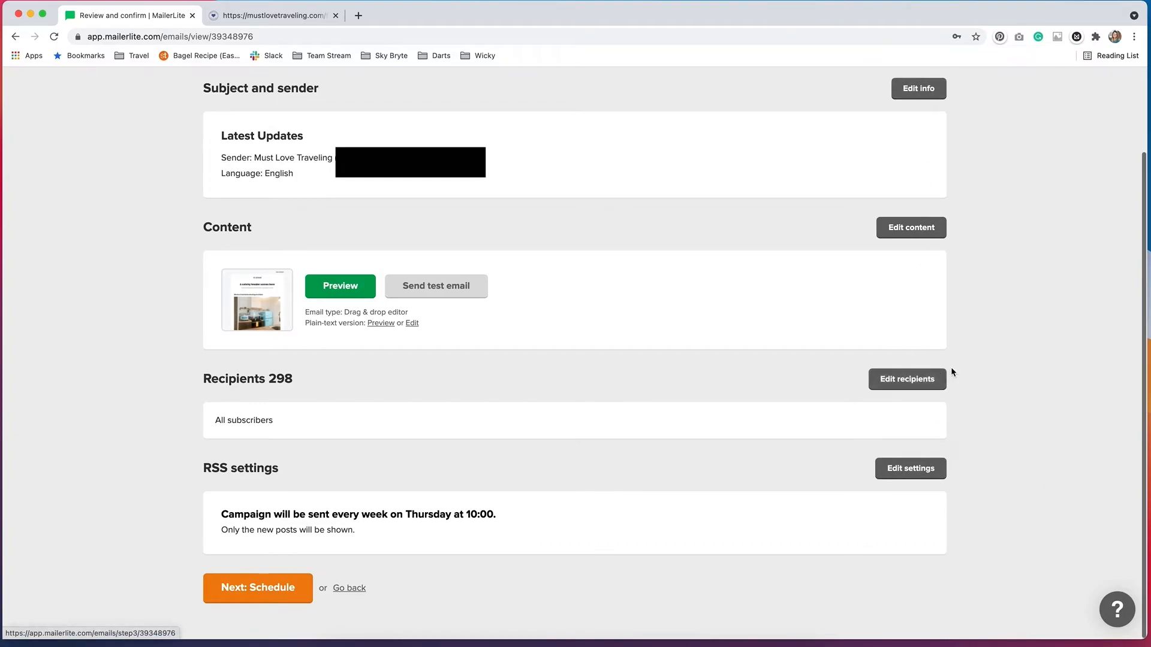
mouse_move(73, 584)
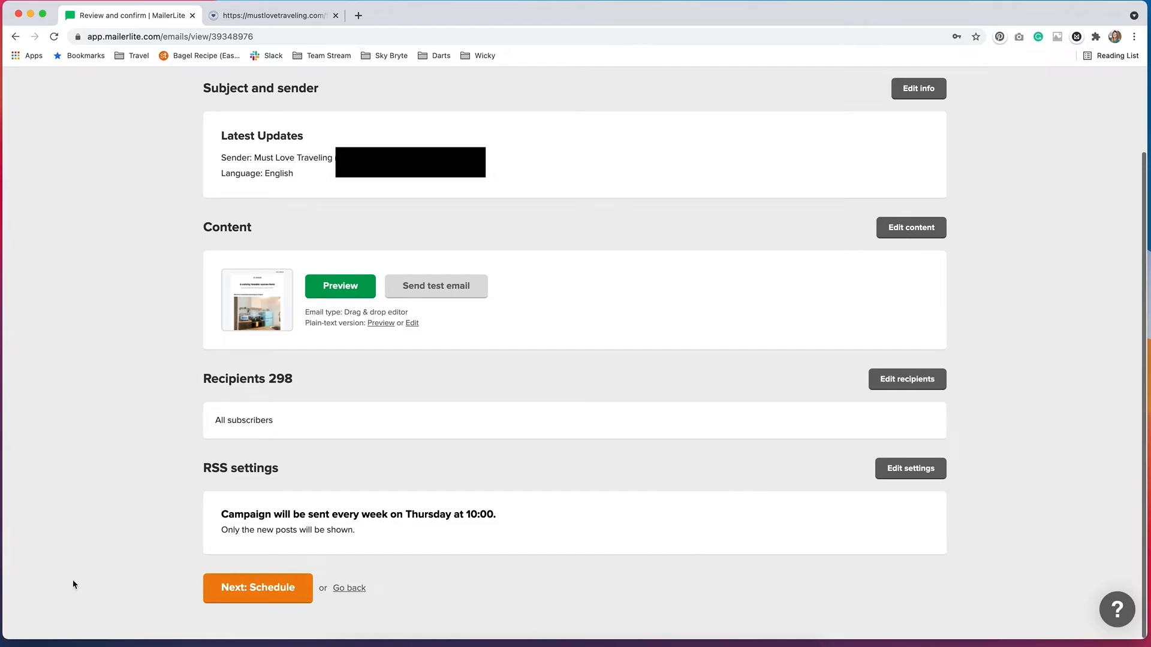
click(256, 587)
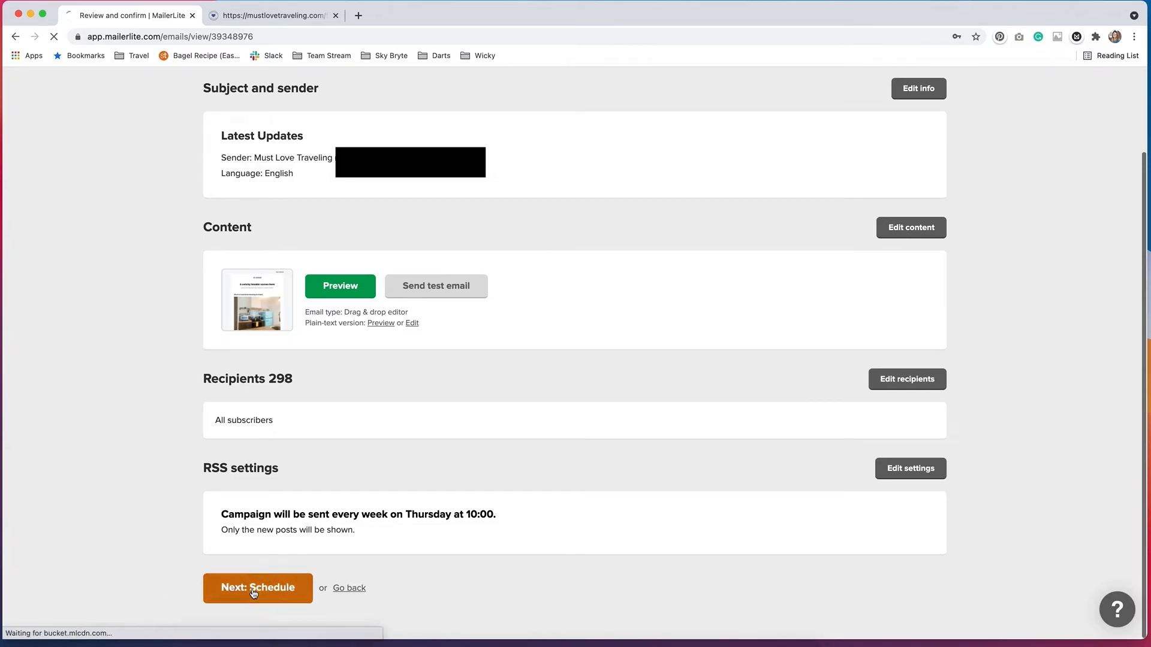
click(258, 588)
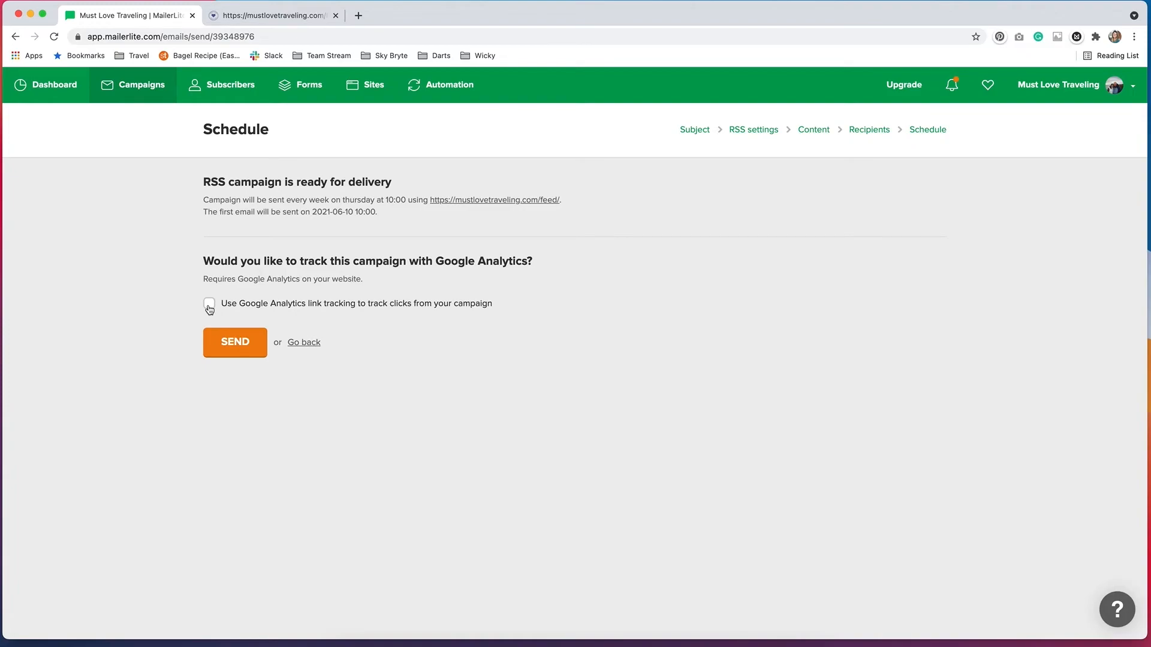
Enable Google Analytics link tracking and send the weekly RSS campaign
click(209, 303)
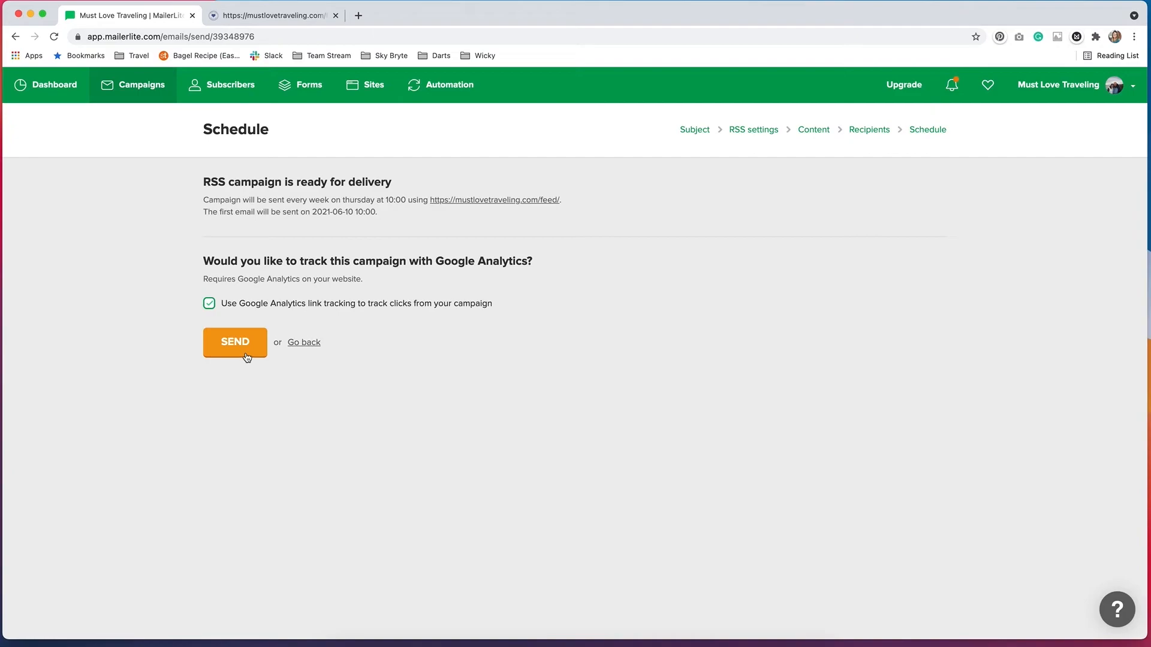
click(234, 341)
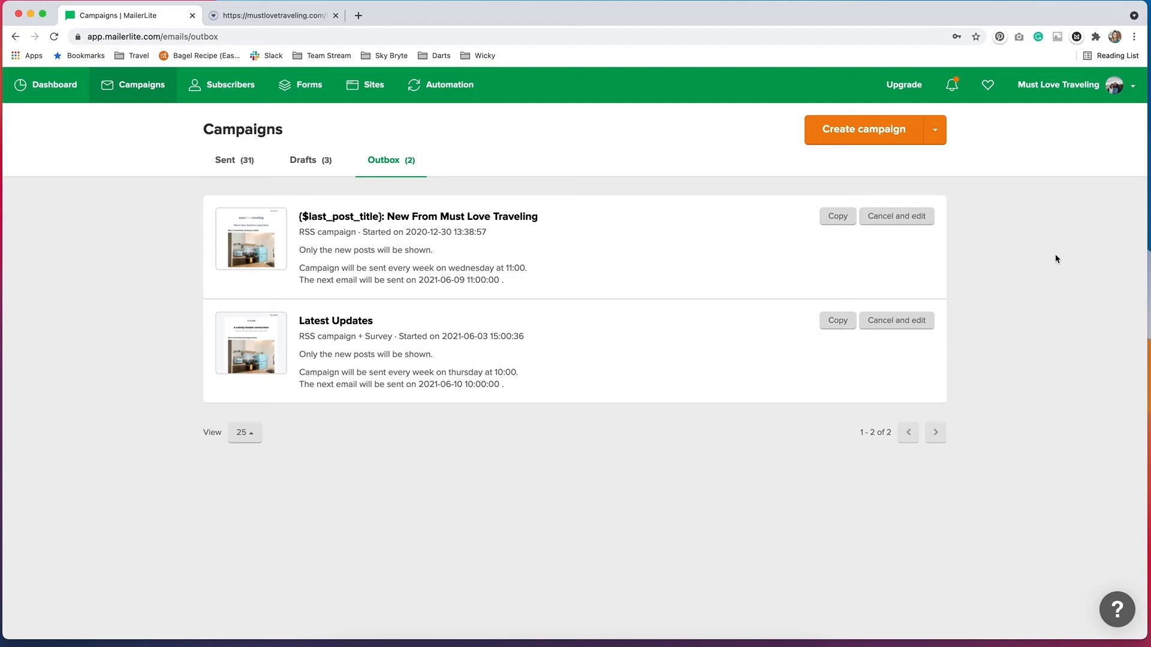
mouse_move(897, 216)
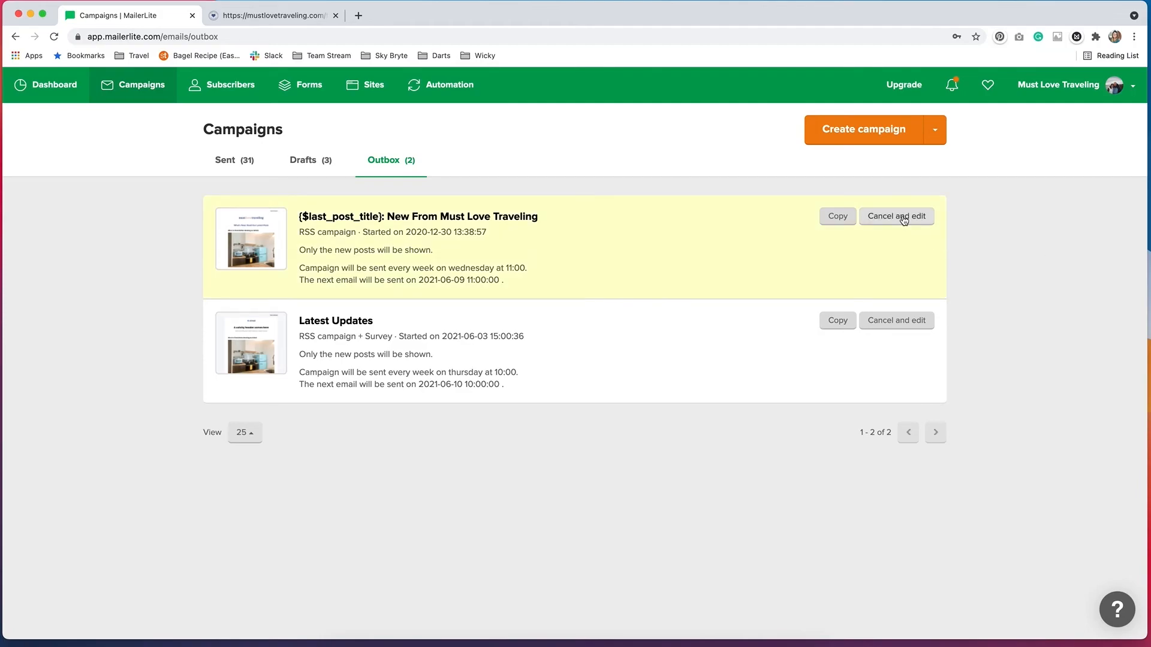